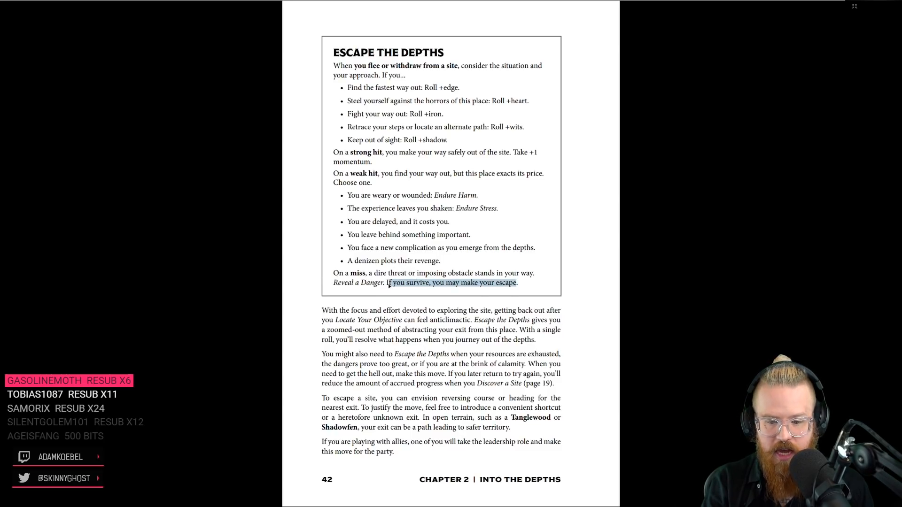
# - Scroll the rulebook back from Escape the Depths to page 19, Discover a Site
pyautogui.scroll(-3)
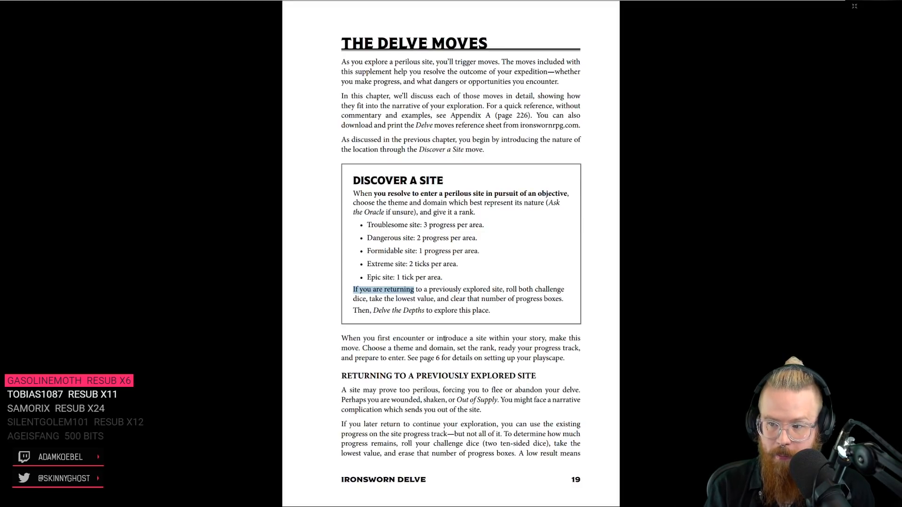
# - Scroll past pages 32 and 40 to page 42, Escape the Depths
pyautogui.scroll(-3)
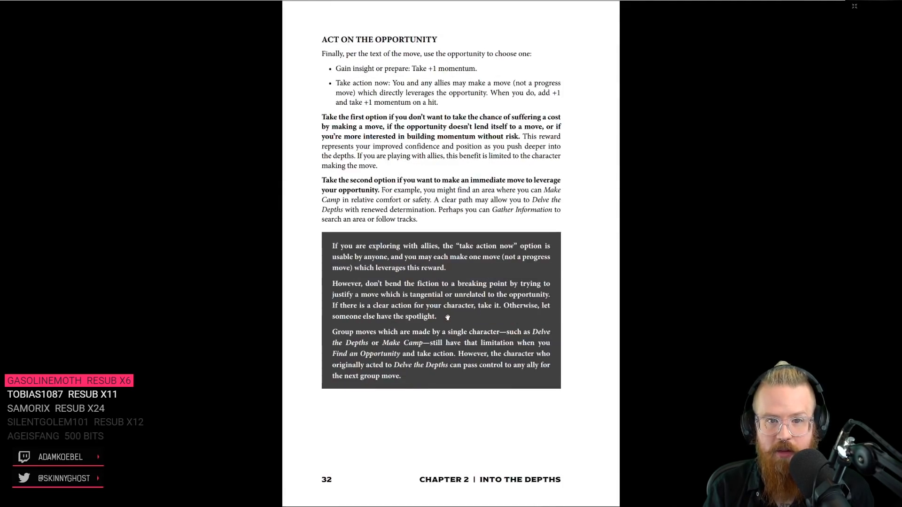
pyautogui.scroll(-3)
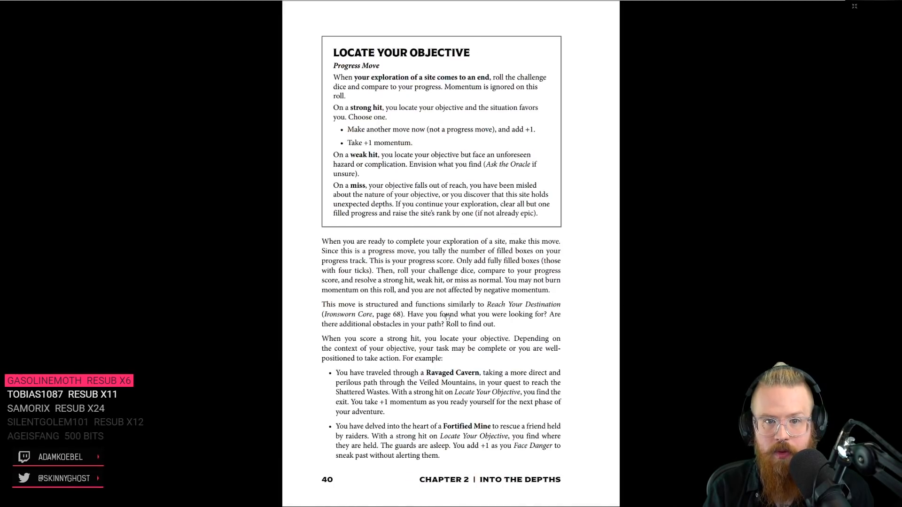
pyautogui.scroll(-3)
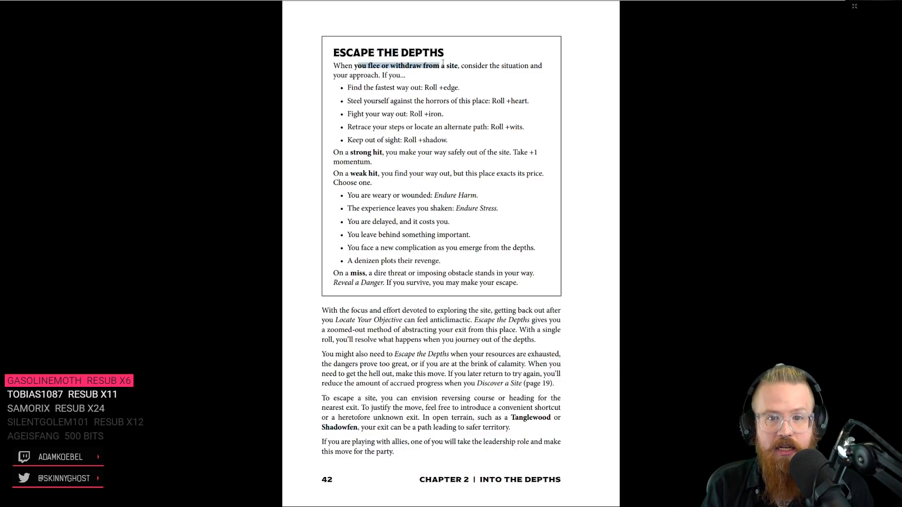
pyautogui.moveTo(405, 268)
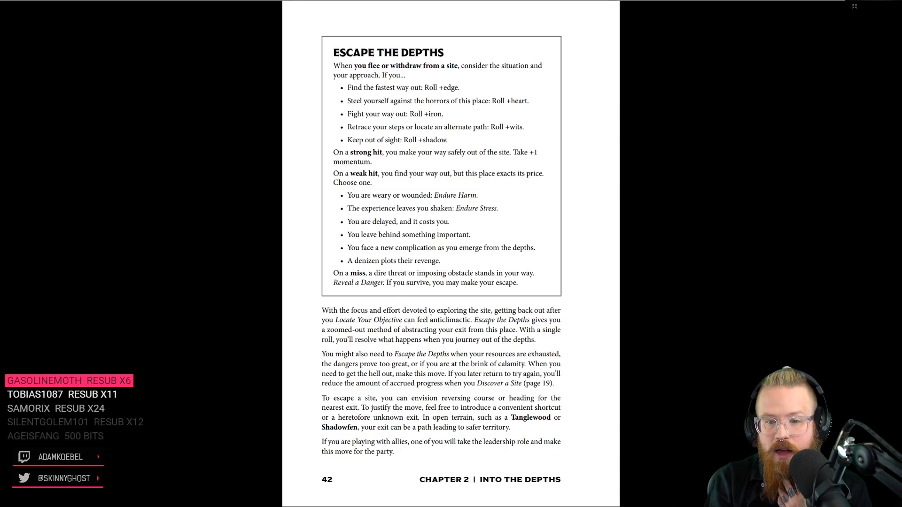
# - Scroll to page 43 with the Escape the Depths example and 'Don't Make This Move When'
pyautogui.scroll(-3)
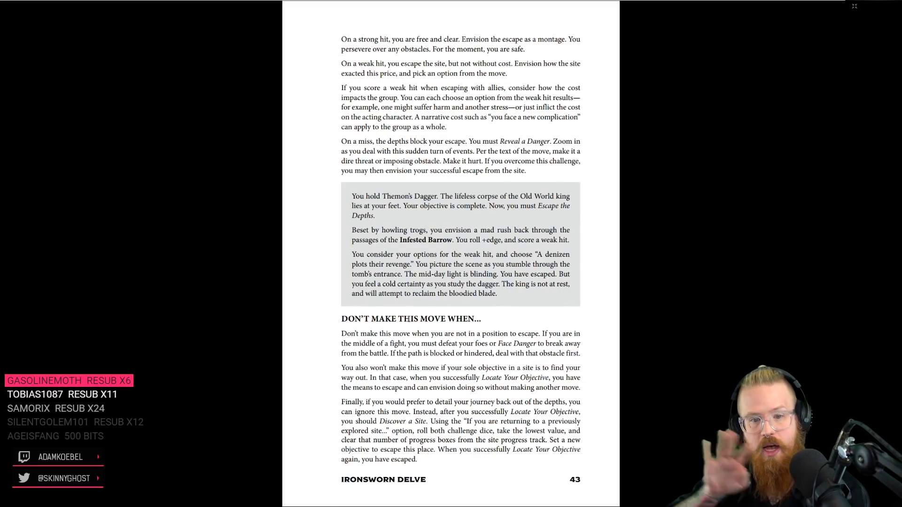
pyautogui.moveTo(416, 247)
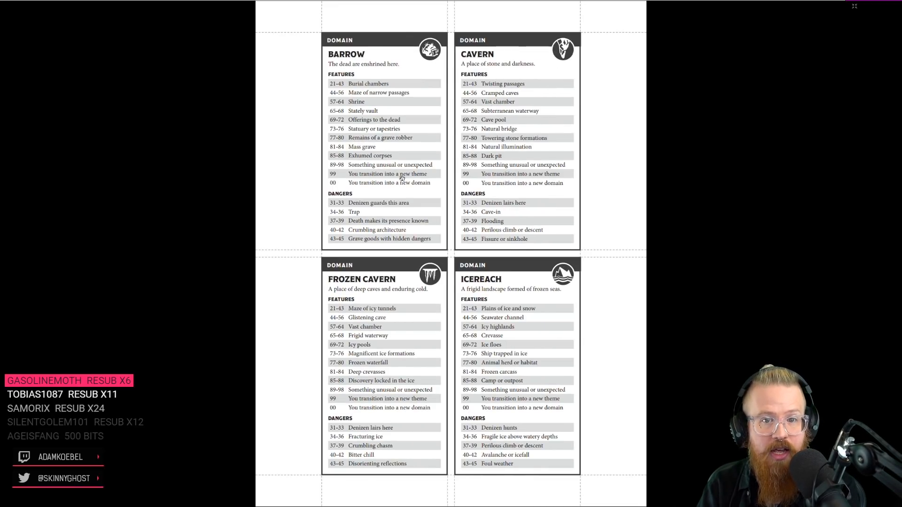
pyautogui.moveTo(355, 161)
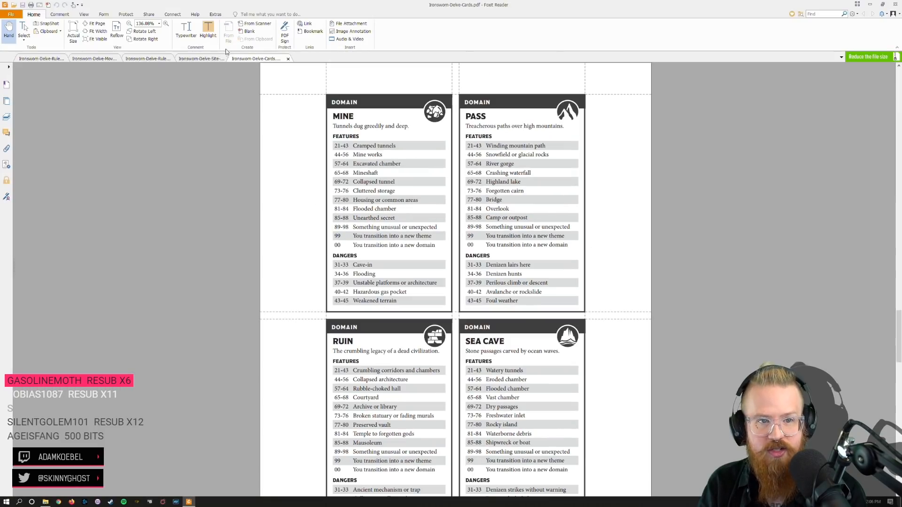
# - Return from the Delve domain cards to the rulebook's Escape the Depths page
pyautogui.click(41, 59)
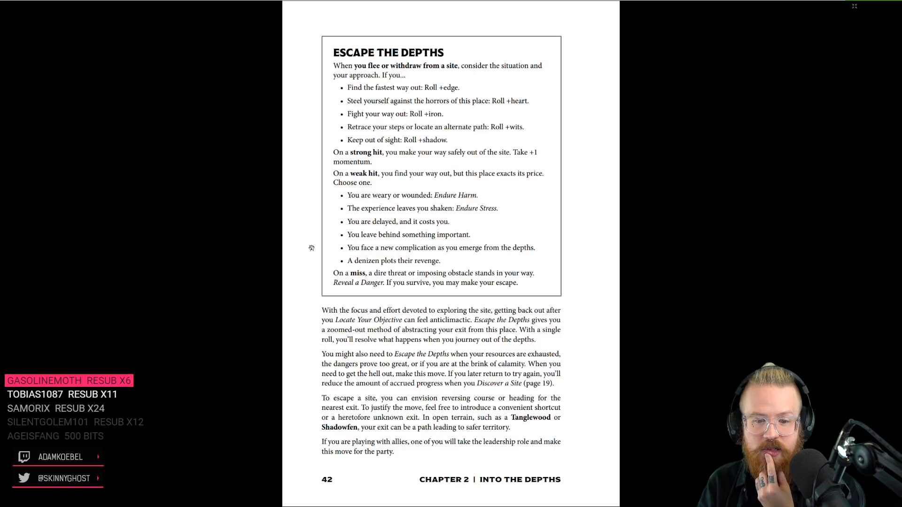
# - Scroll down to page 44, 'Making Other Moves', and its What's Next guide
pyautogui.scroll(-3)
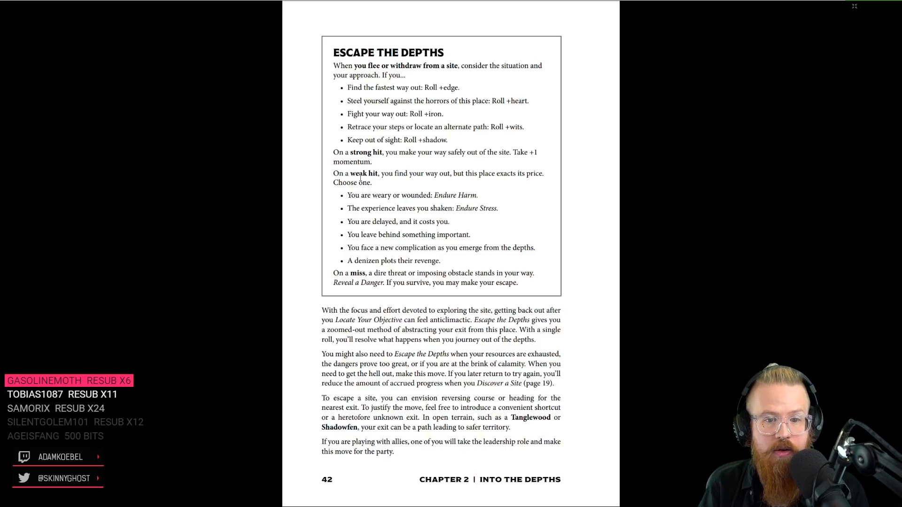
pyautogui.scroll(-3)
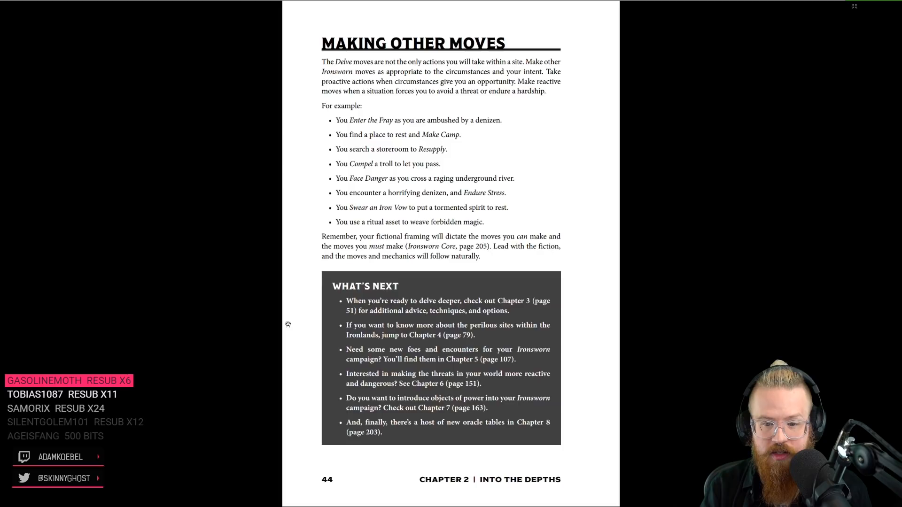
pyautogui.moveTo(283, 277)
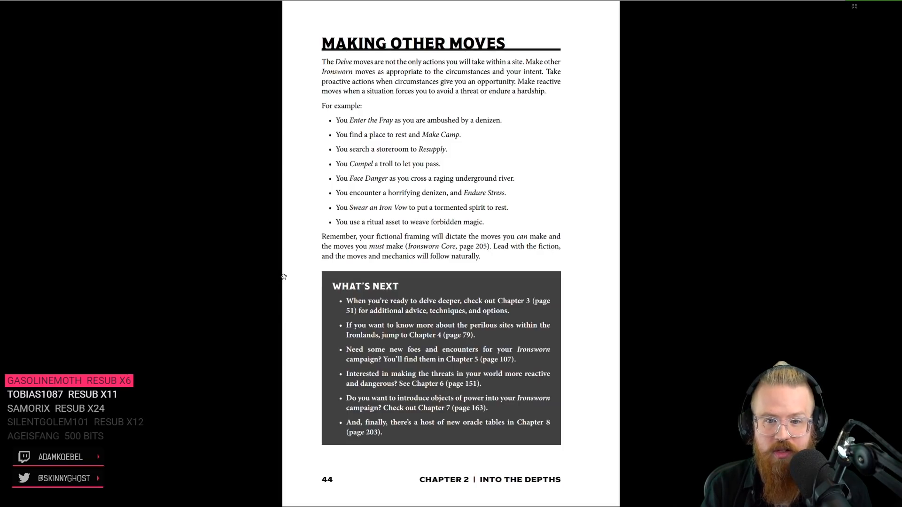
pyautogui.moveTo(313, 200)
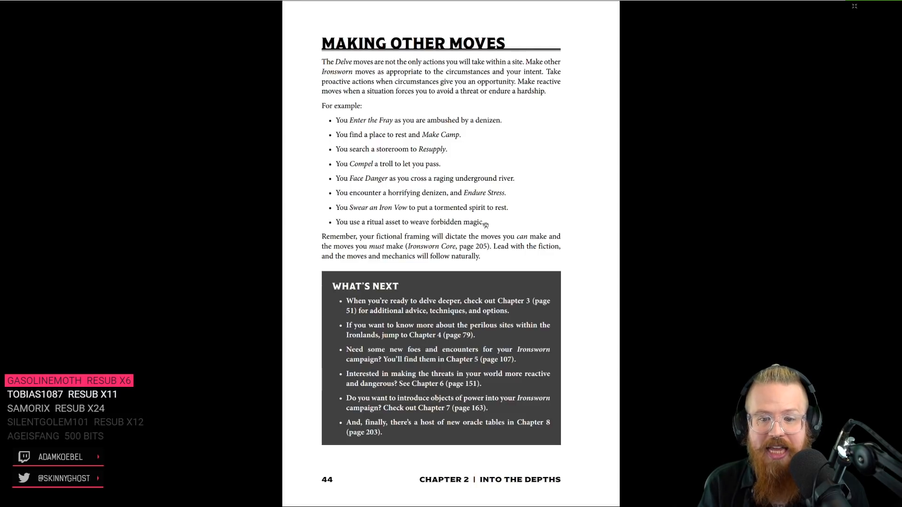
pyautogui.moveTo(327, 116)
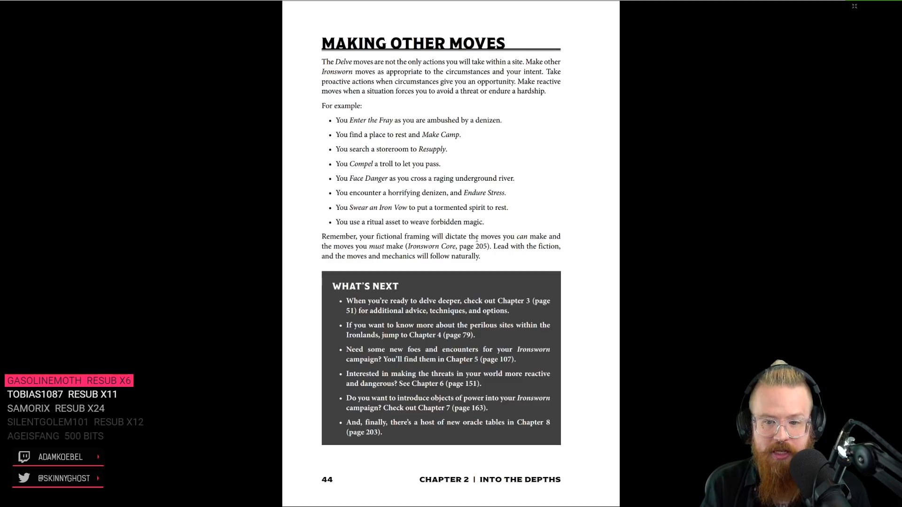
pyautogui.moveTo(299, 241)
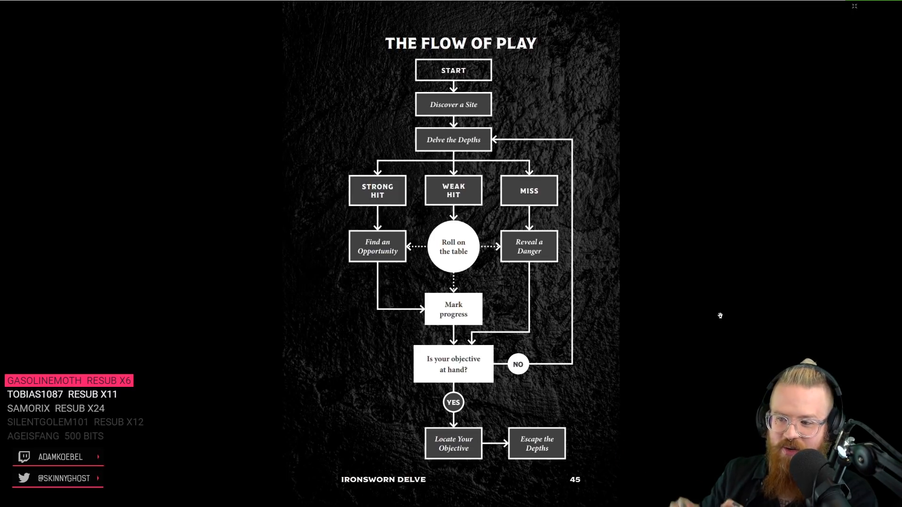
pyautogui.moveTo(733, 322)
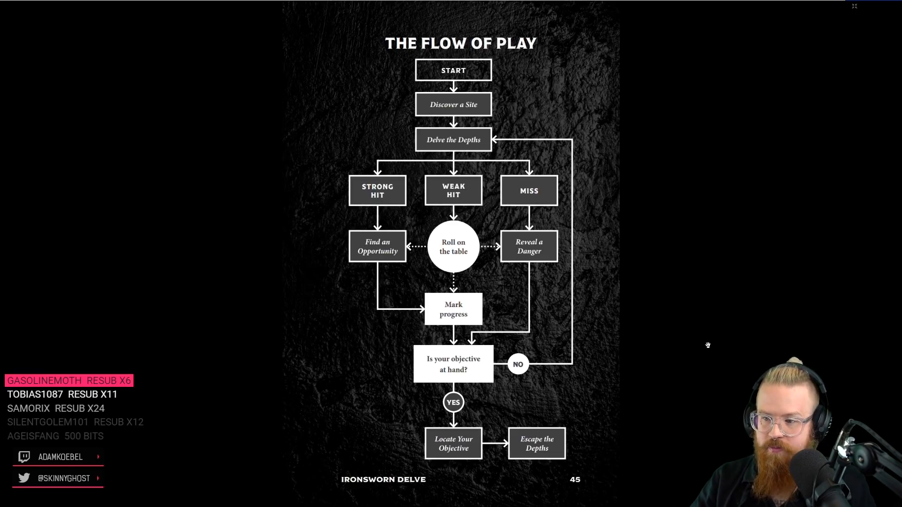
pyautogui.moveTo(684, 307)
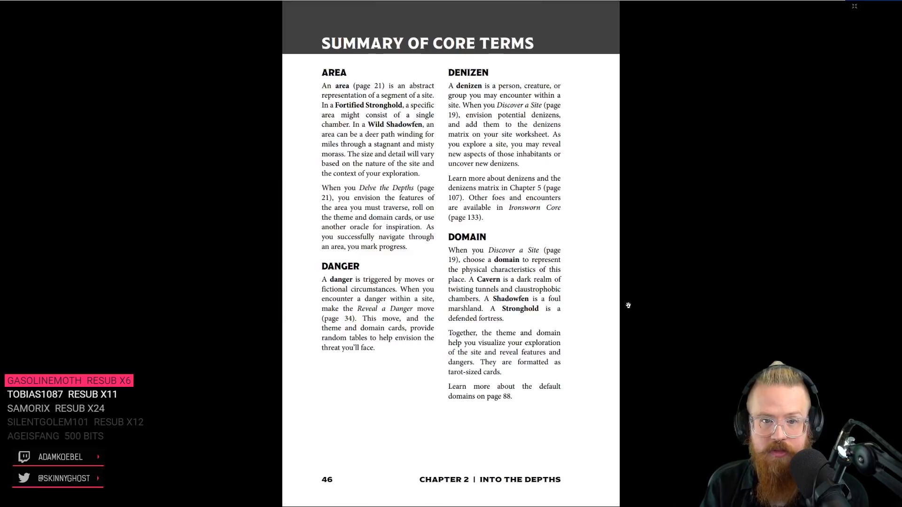
pyautogui.moveTo(382, 282)
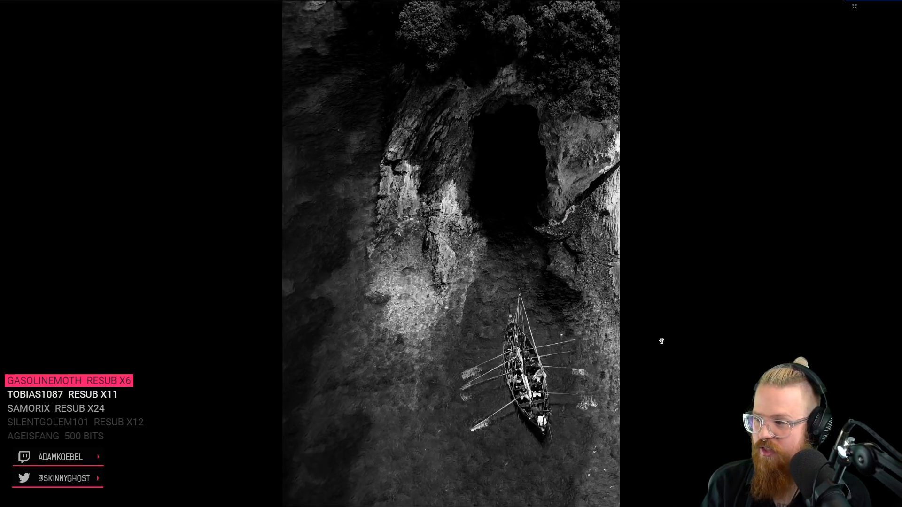
pyautogui.moveTo(642, 336)
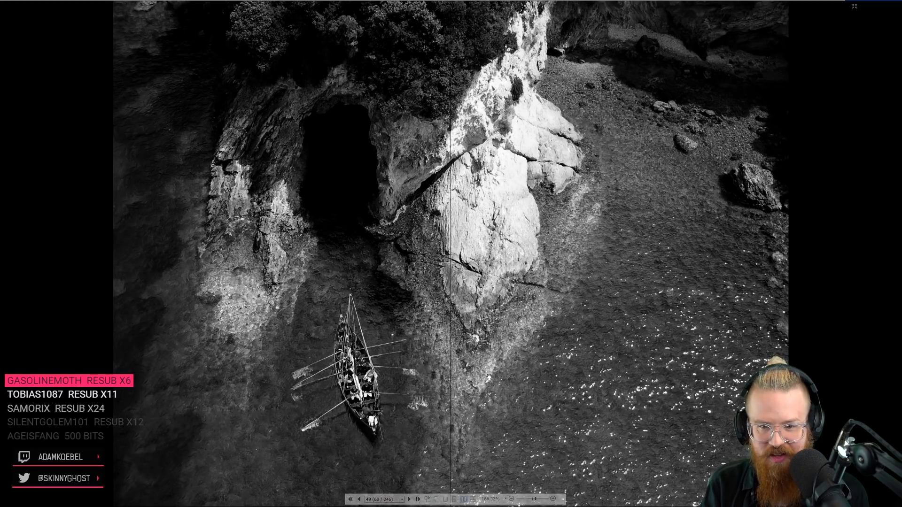
pyautogui.click(418, 500)
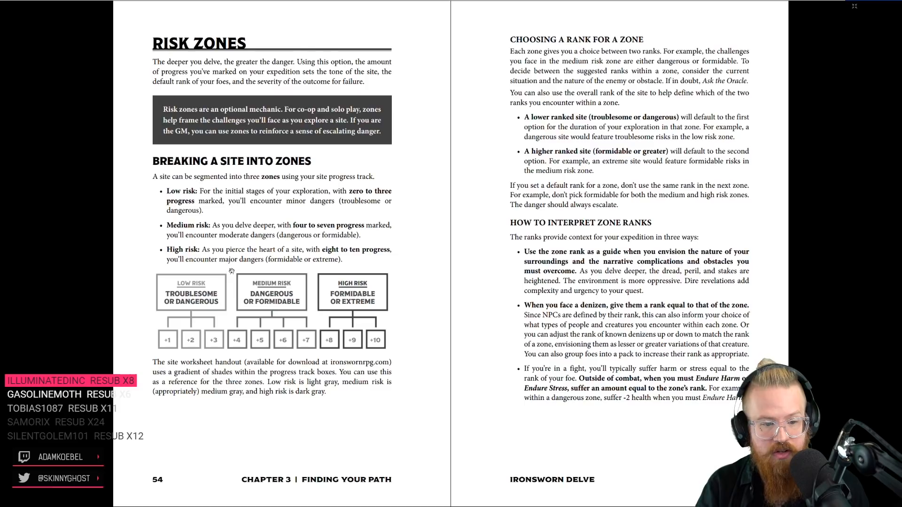
pyautogui.moveTo(228, 346)
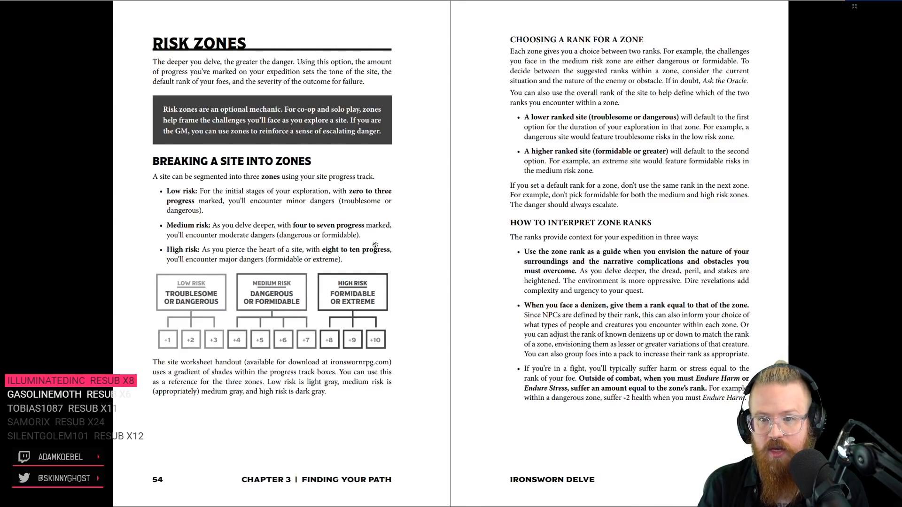
pyautogui.moveTo(494, 256)
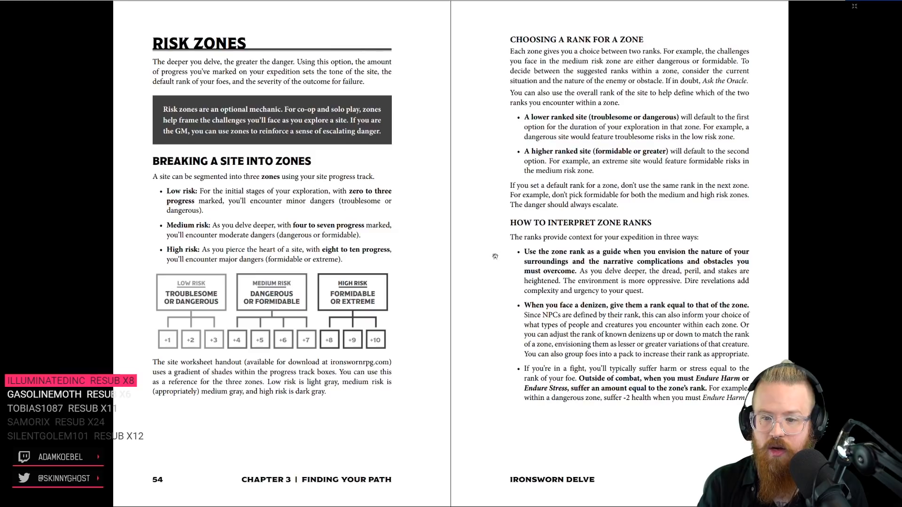
pyautogui.scroll(-3)
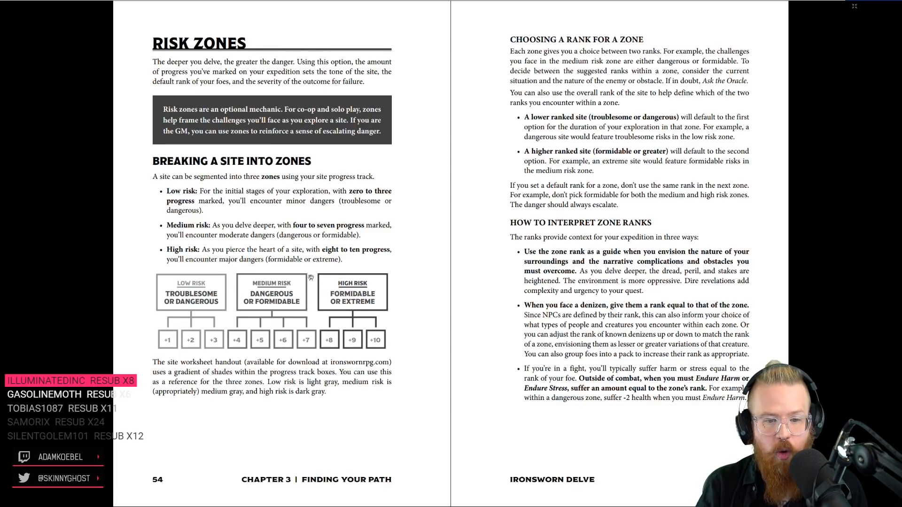
pyautogui.moveTo(147, 326)
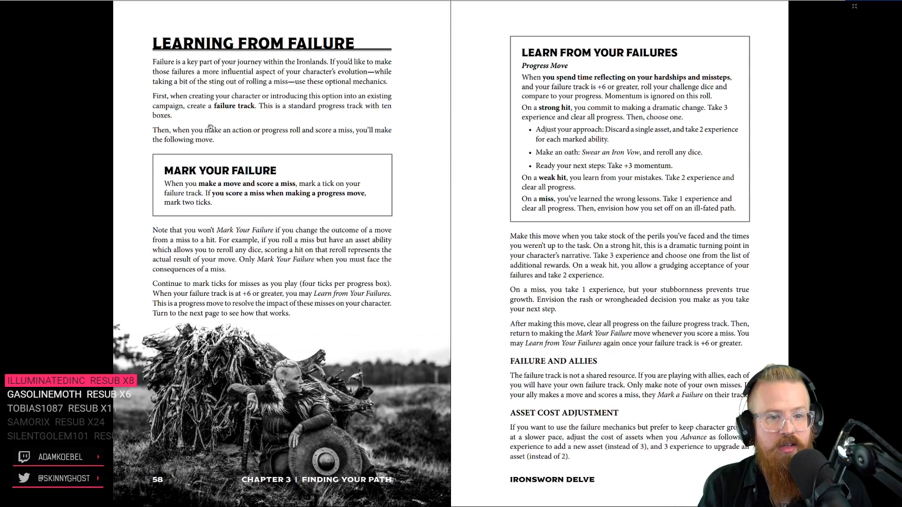
pyautogui.moveTo(139, 72)
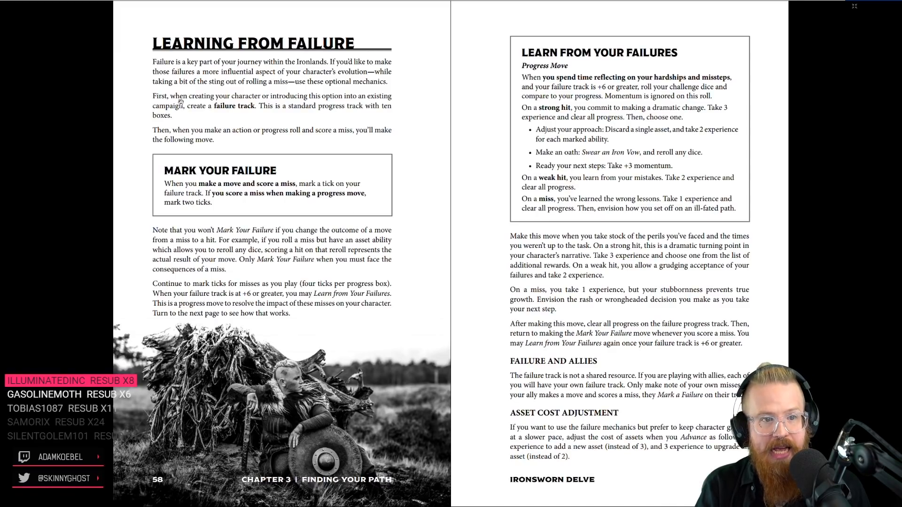
pyautogui.moveTo(425, 134)
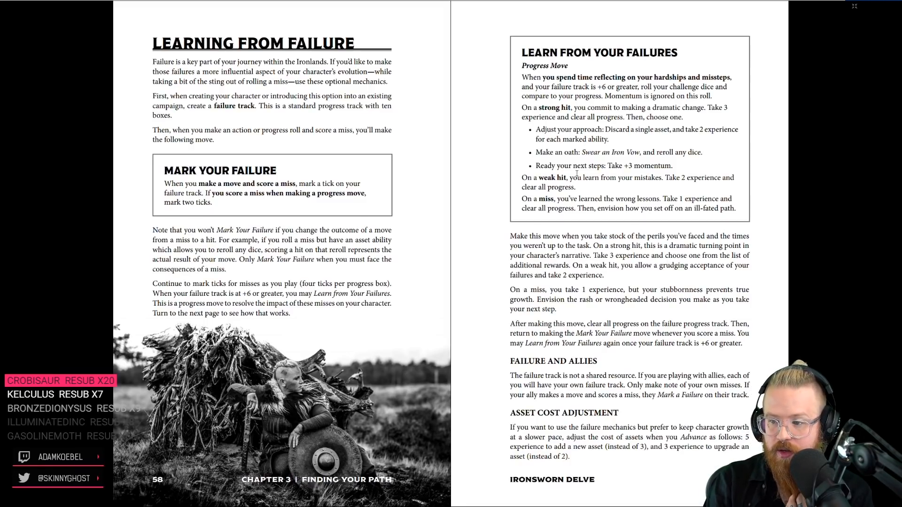
pyautogui.moveTo(525, 195)
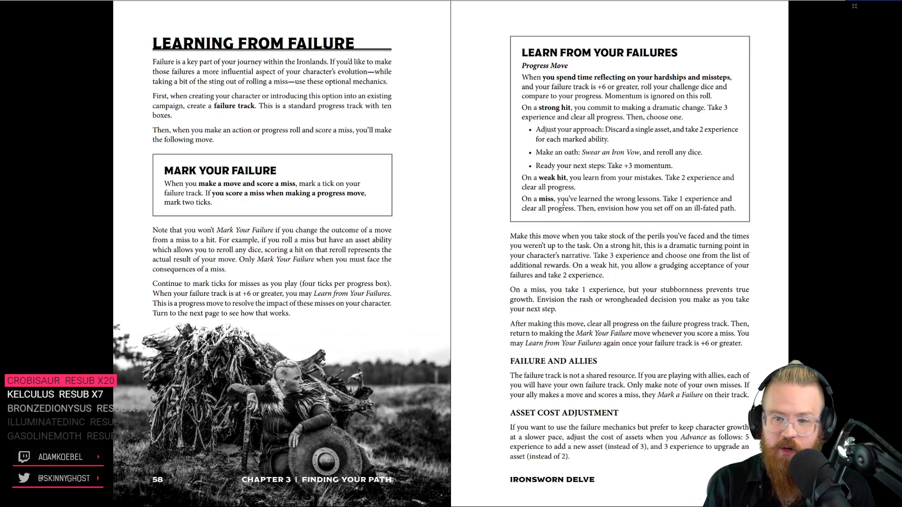
# - Turn past Learning from Failure to pages 60–61, Mapping a Site and Relationship Maps
pyautogui.doubleClick(662, 208)
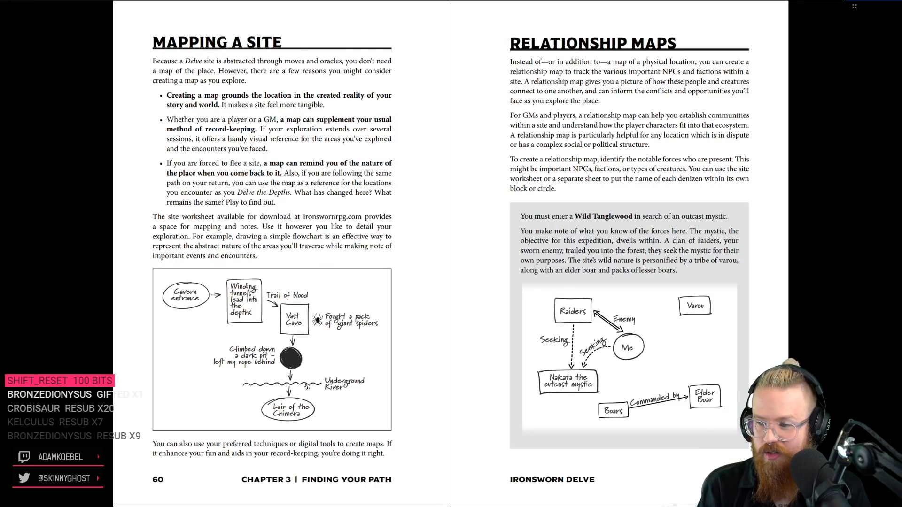
# - Scroll to pages 62–63 on the Wild Tanglewood map and maps outside a site
pyautogui.scroll(-3)
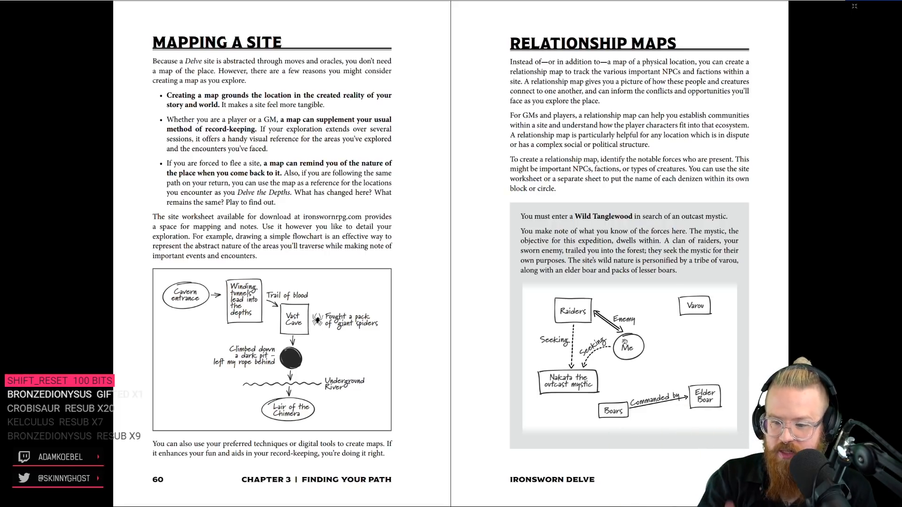
pyautogui.moveTo(489, 281)
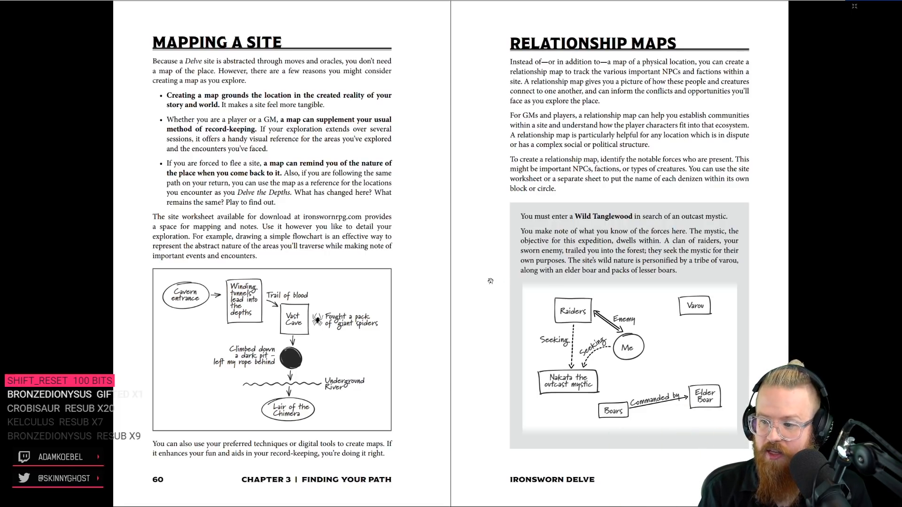
pyautogui.scroll(-3)
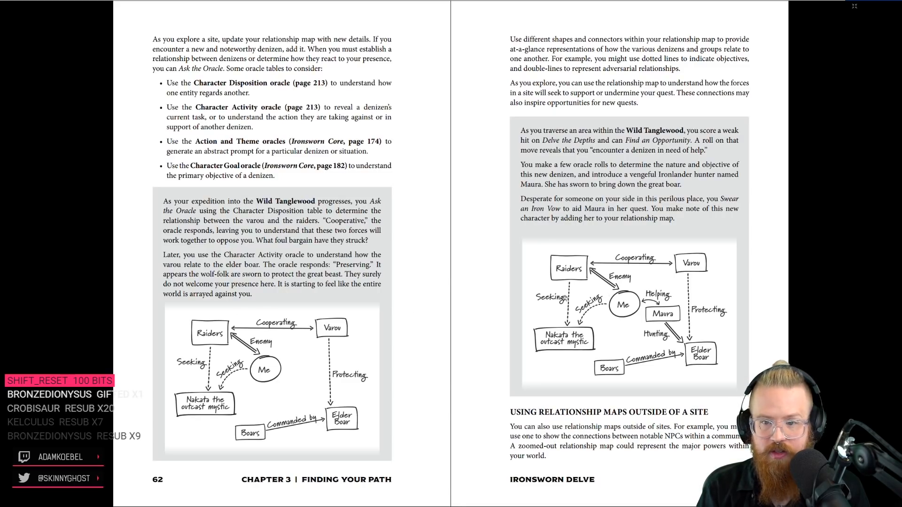
pyautogui.moveTo(415, 329)
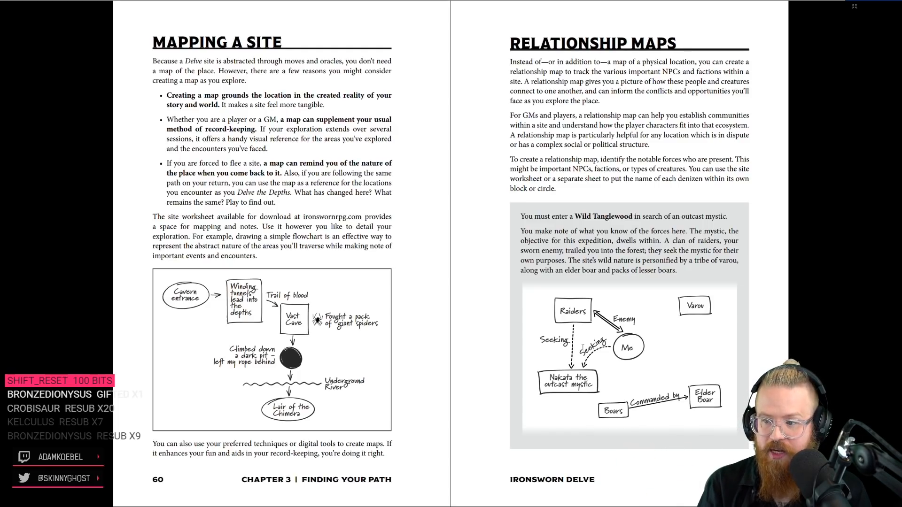
pyautogui.moveTo(536, 315)
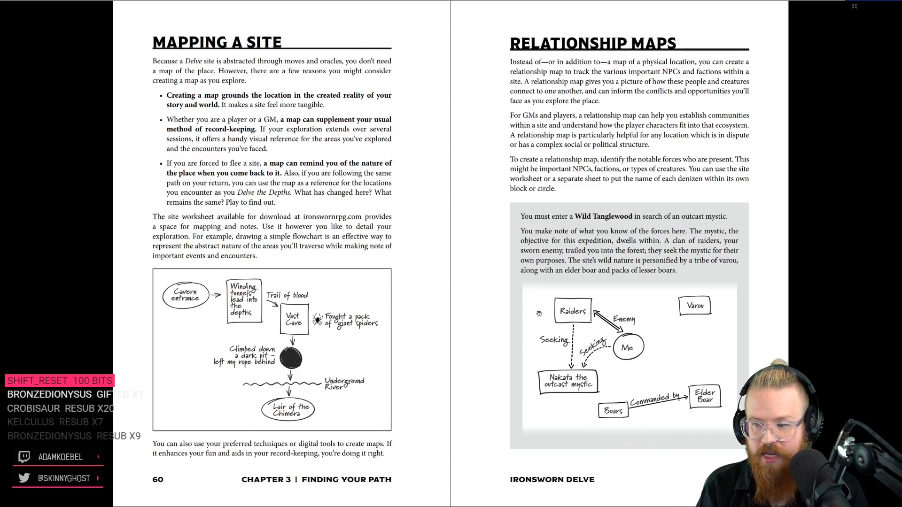
pyautogui.moveTo(448, 328)
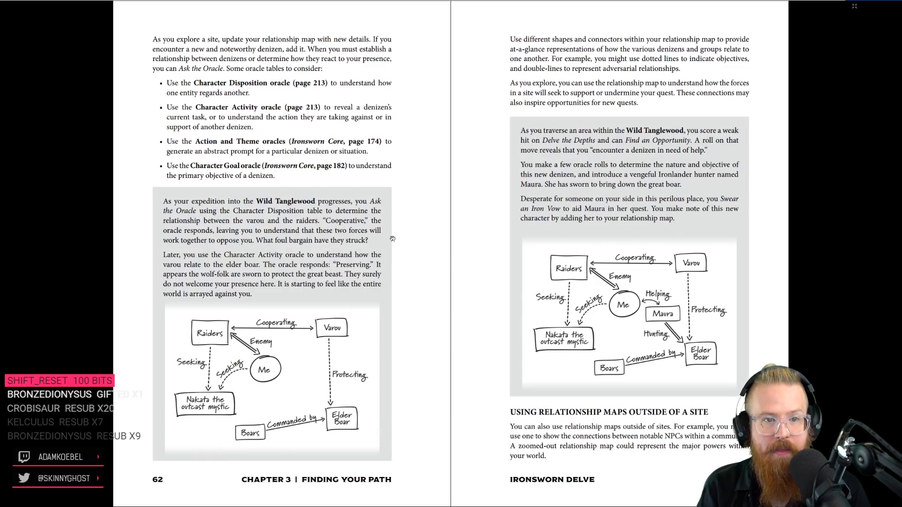
pyautogui.moveTo(259, 273)
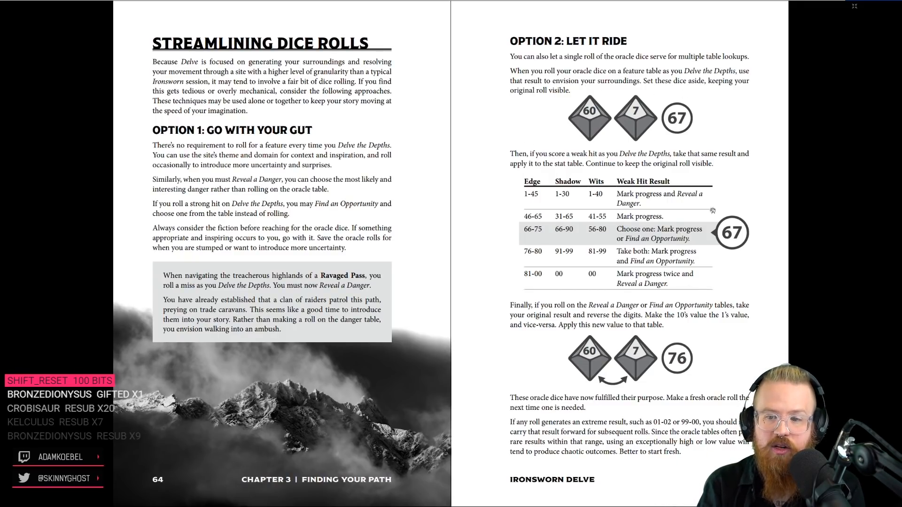
pyautogui.scroll(-3)
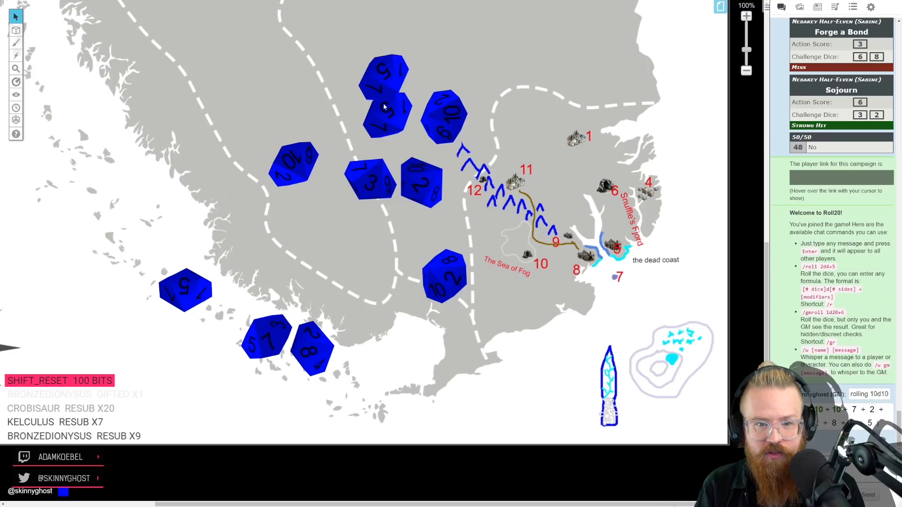
pyautogui.moveTo(291, 164)
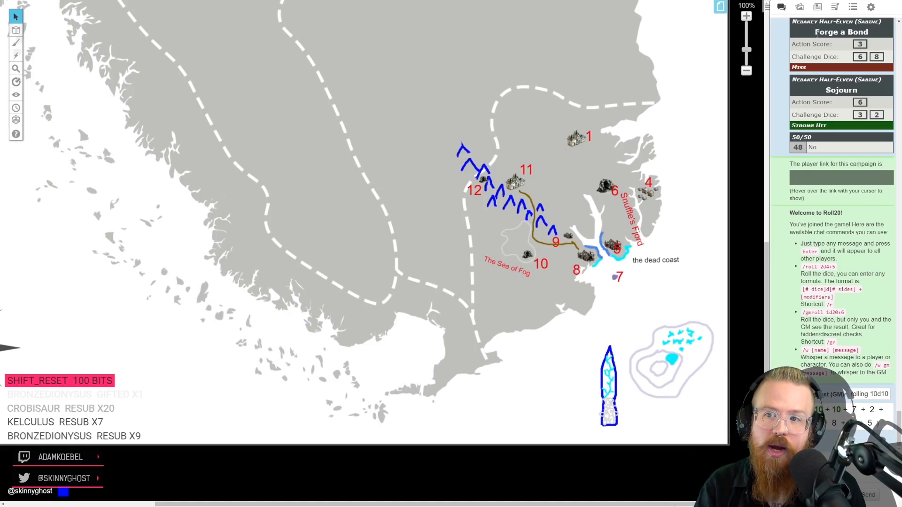
# - Show the Roll20 Journal's Collection panel with macros, a card deck and rollable tables
pyautogui.click(816, 7)
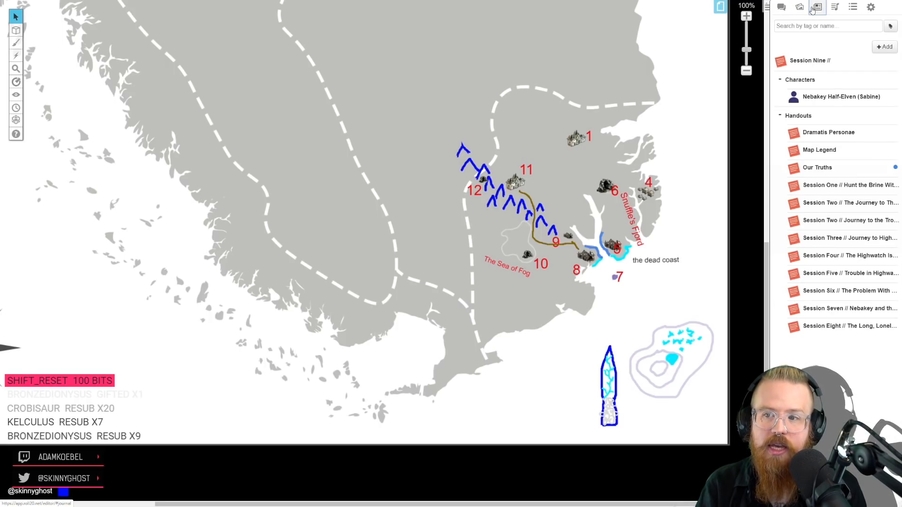
pyautogui.click(853, 6)
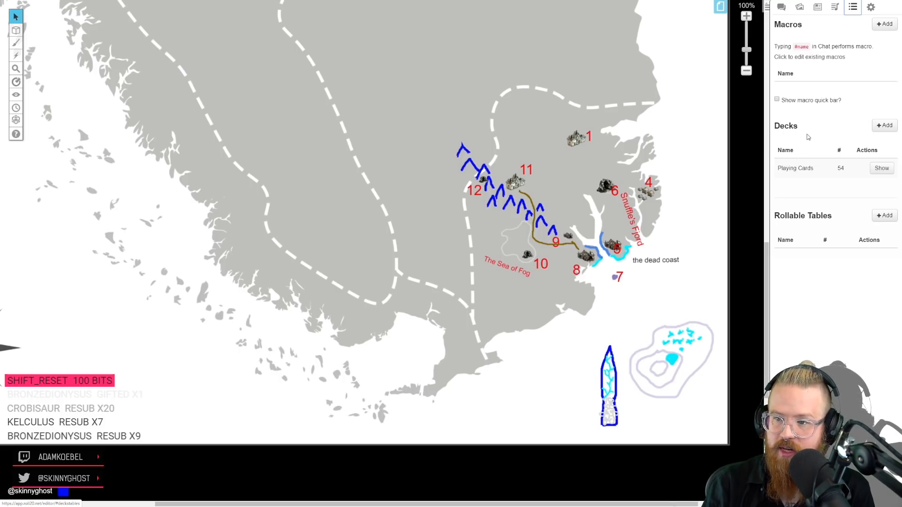
pyautogui.moveTo(807, 183)
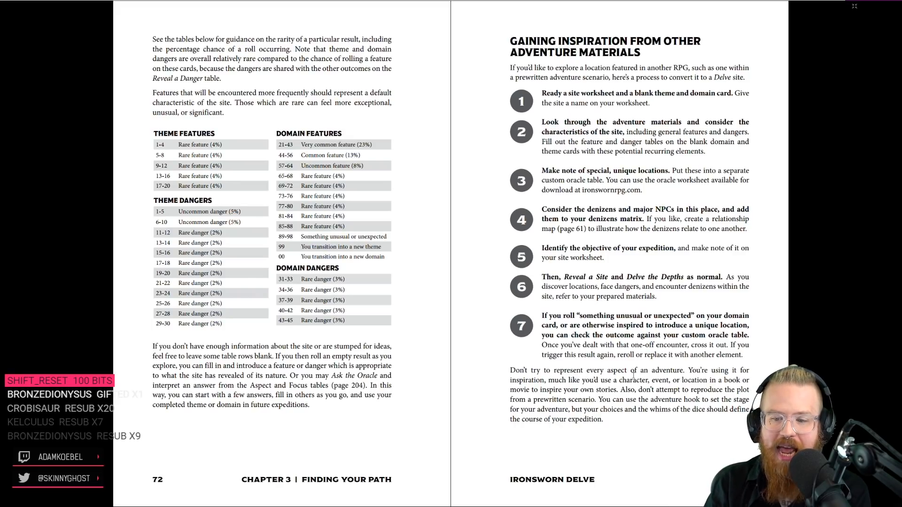
pyautogui.moveTo(621, 422)
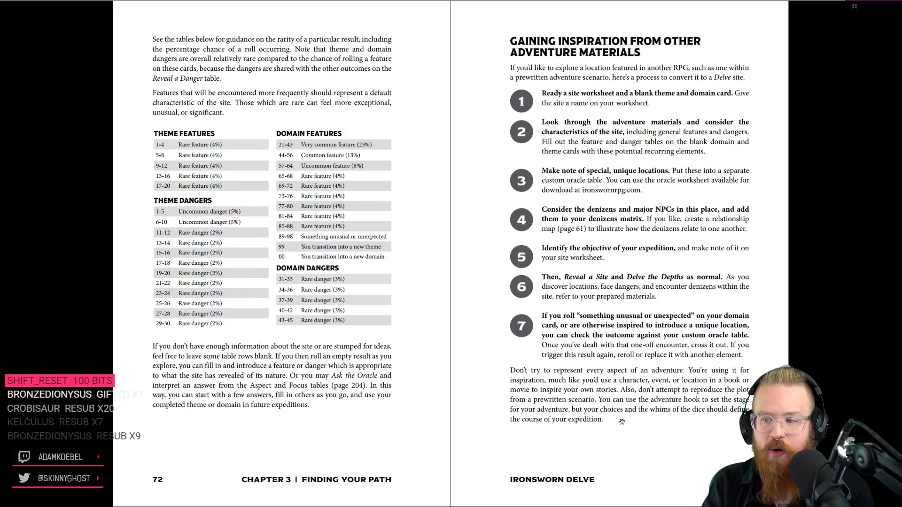
pyautogui.moveTo(615, 417)
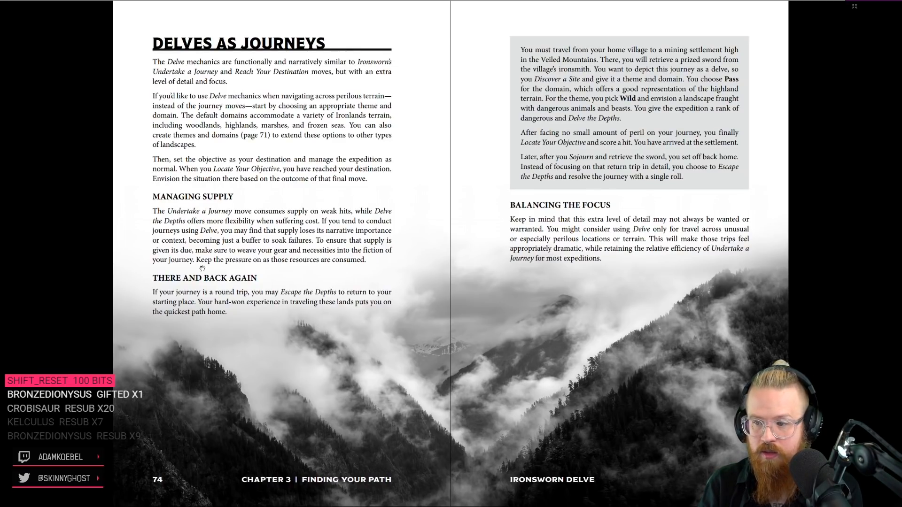
pyautogui.moveTo(533, 179)
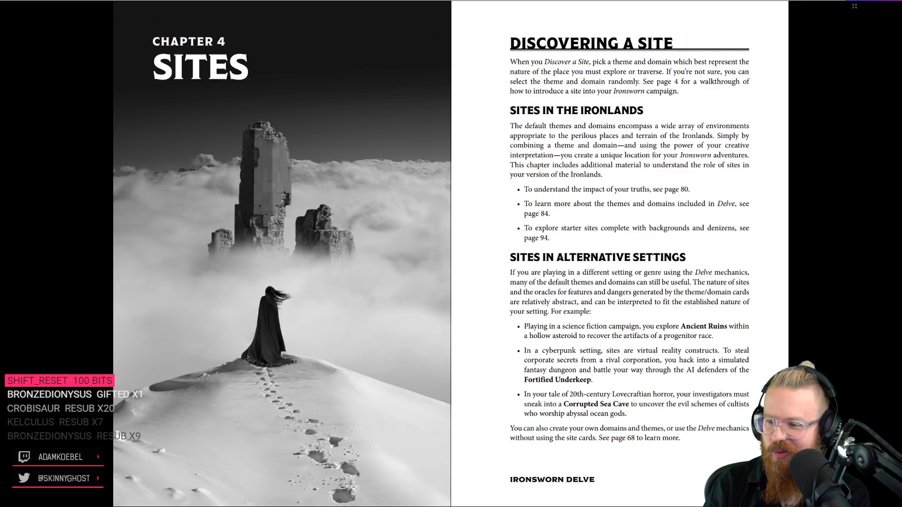
pyautogui.moveTo(280, 245)
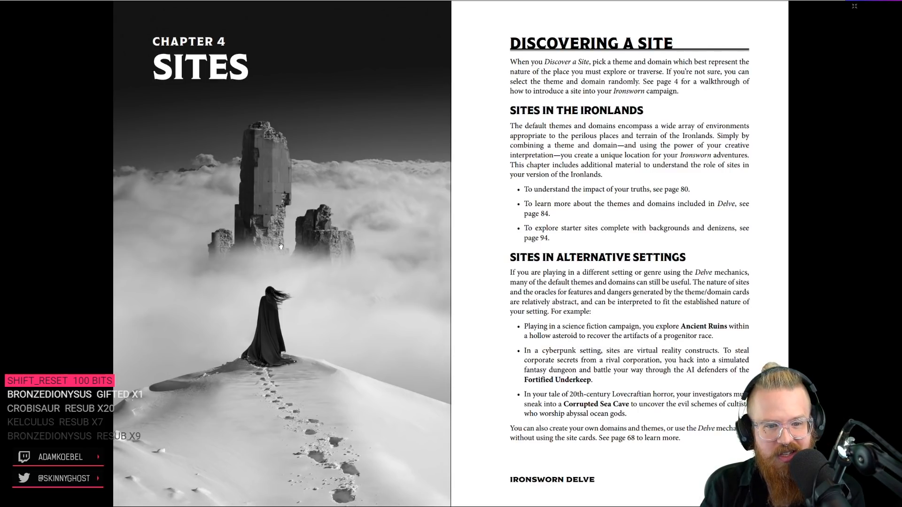
pyautogui.moveTo(262, 348)
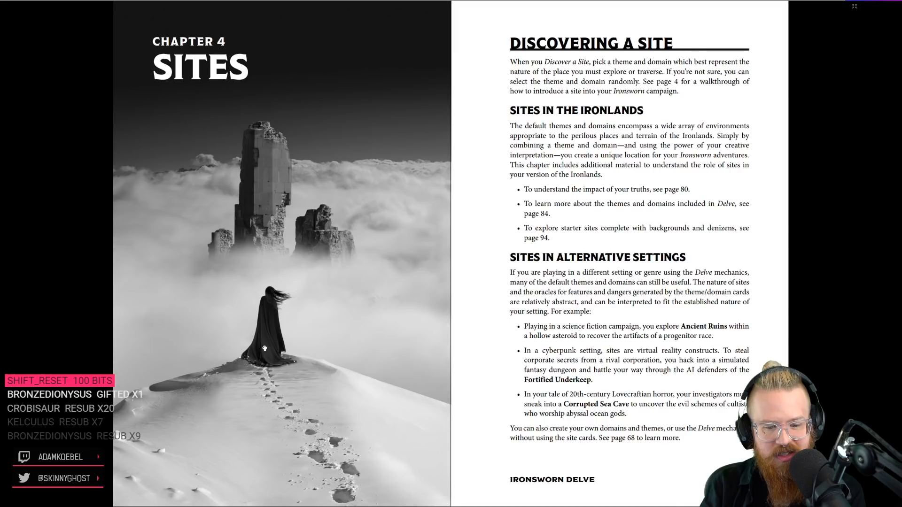
pyautogui.moveTo(251, 243)
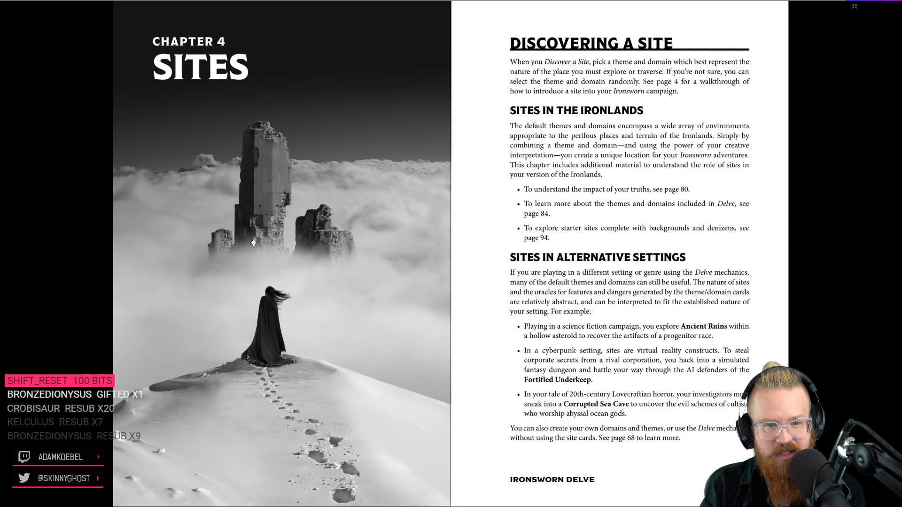
pyautogui.moveTo(307, 234)
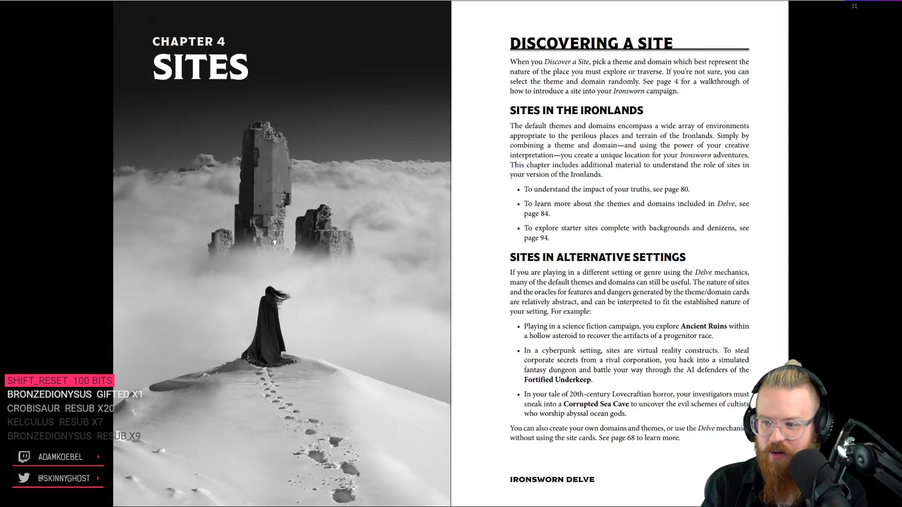
pyautogui.moveTo(490, 246)
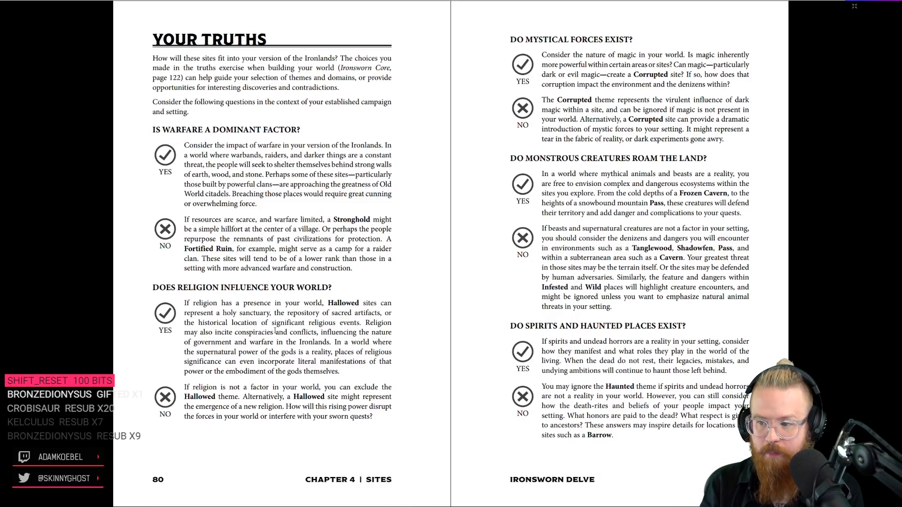
pyautogui.moveTo(458, 276)
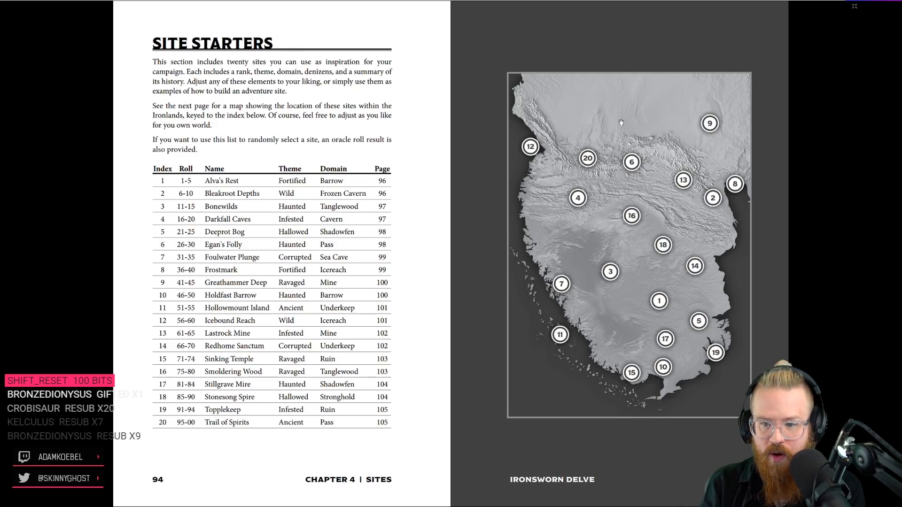
pyautogui.moveTo(282, 320)
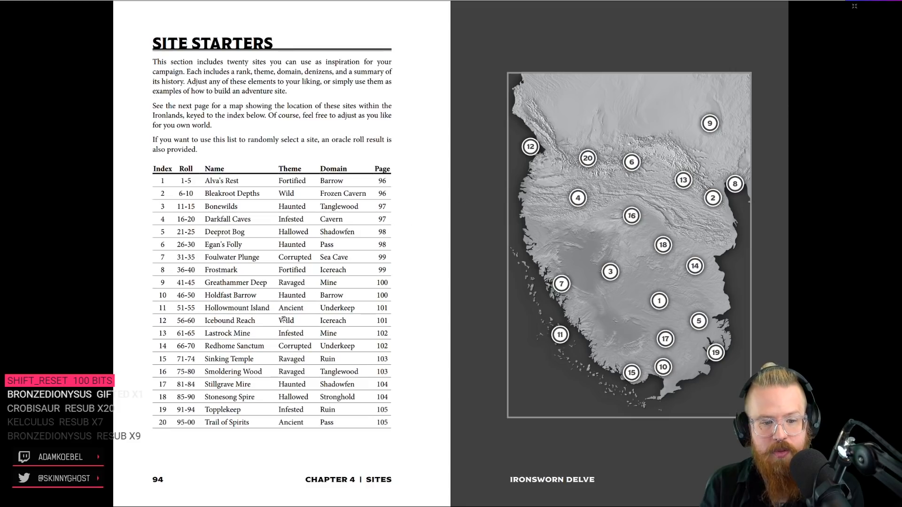
pyautogui.moveTo(631, 186)
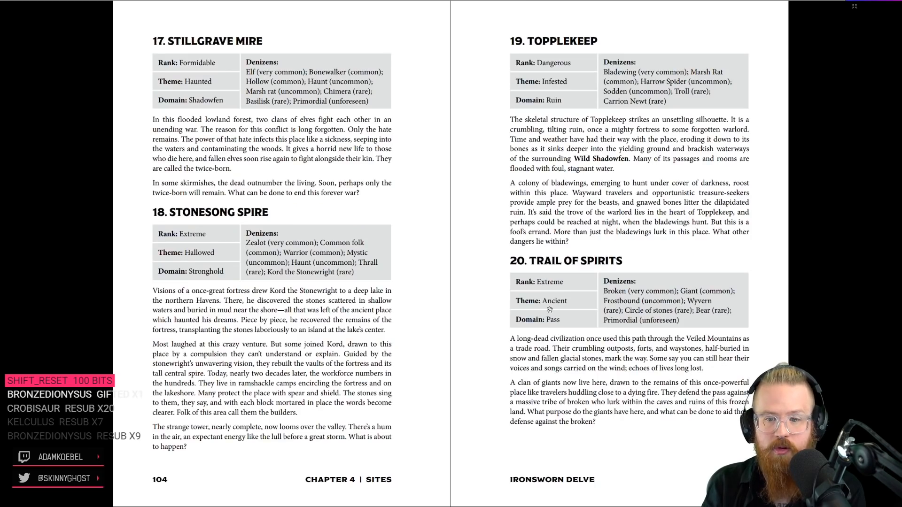
pyautogui.moveTo(544, 72)
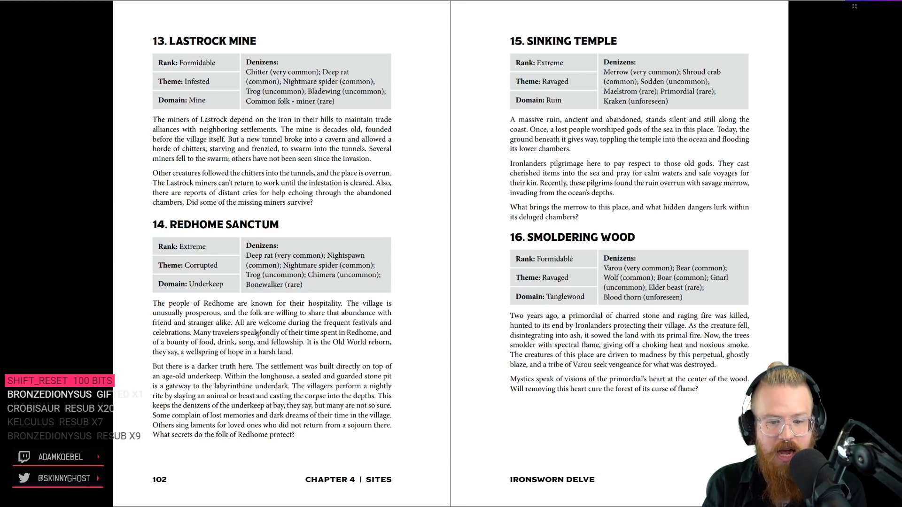
# - Scroll past the site starters to the Chapter 5 'Denizens' opener
pyautogui.scroll(-3)
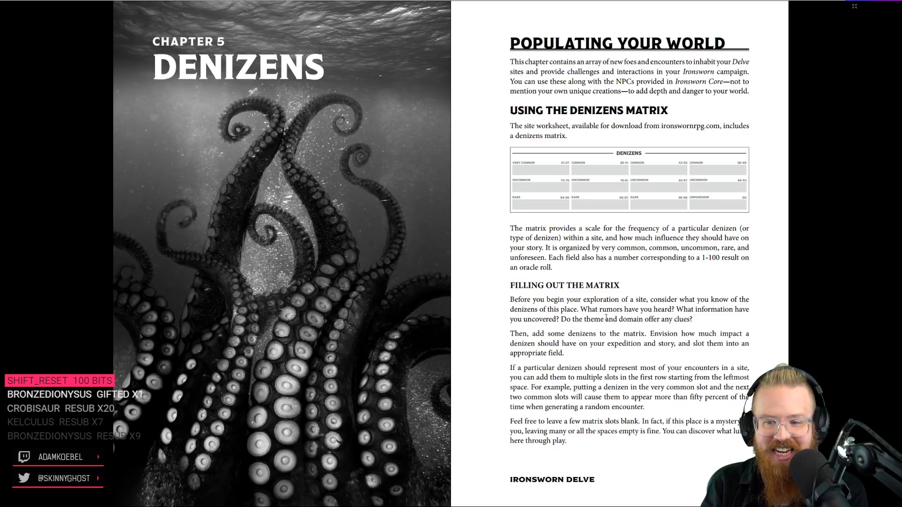
# - Scroll through Denizens to pages 110–111 with the Husk and Zealot entries
pyautogui.scroll(-3)
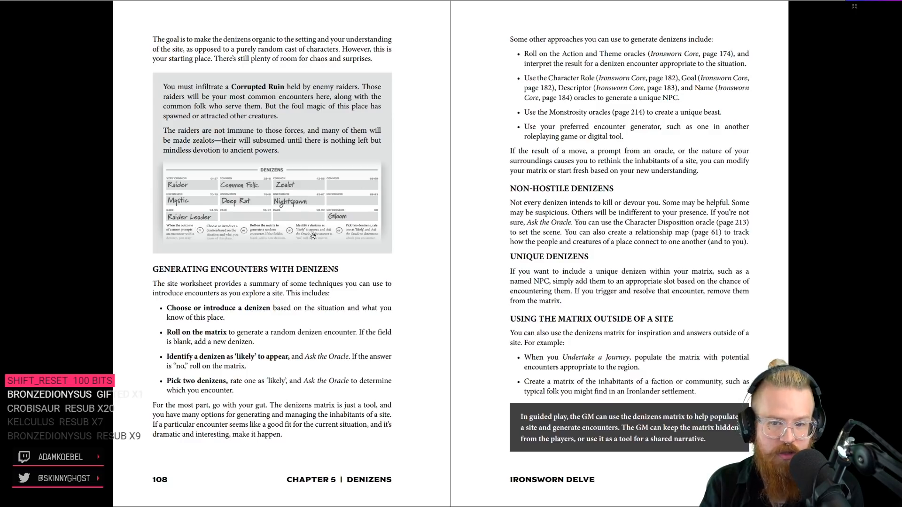
pyautogui.scroll(-3)
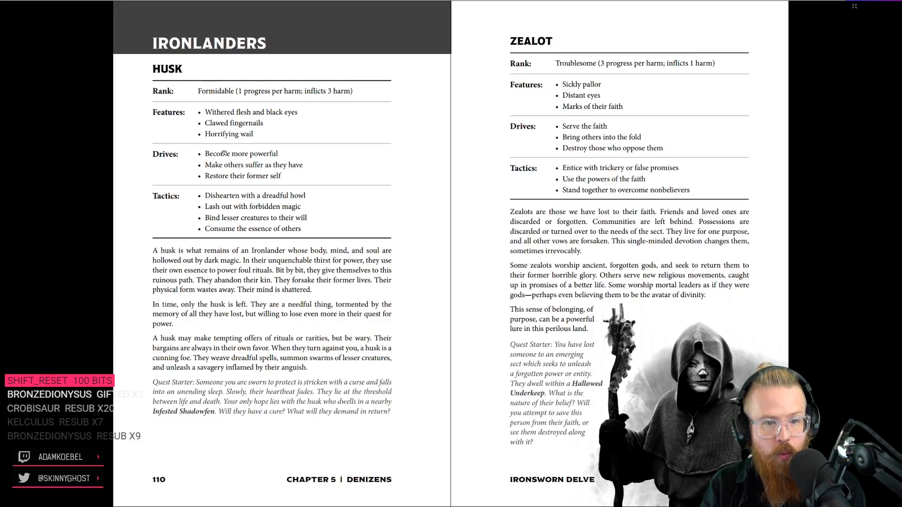
pyautogui.moveTo(240, 179)
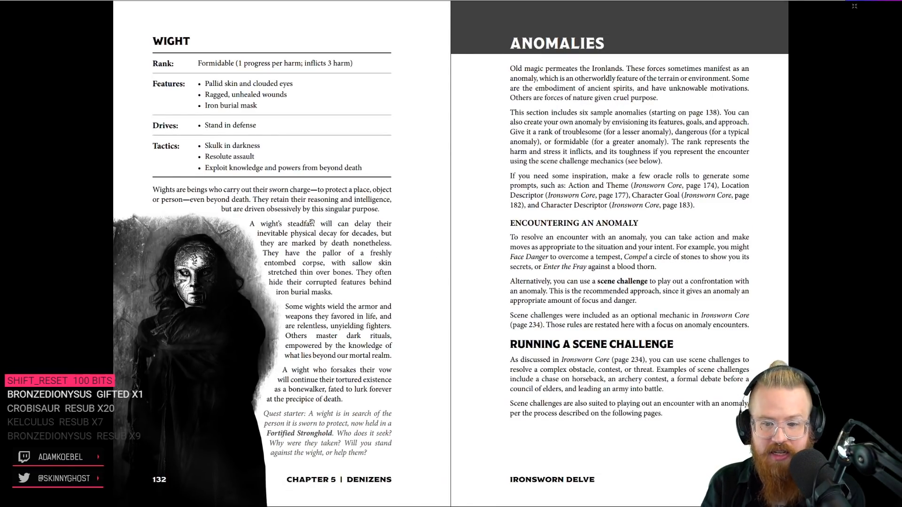
pyautogui.moveTo(236, 261)
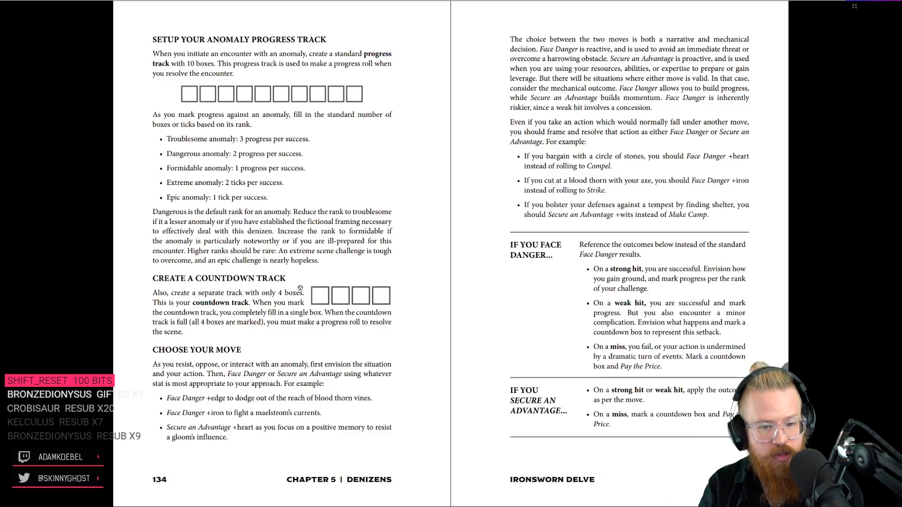
pyautogui.moveTo(259, 335)
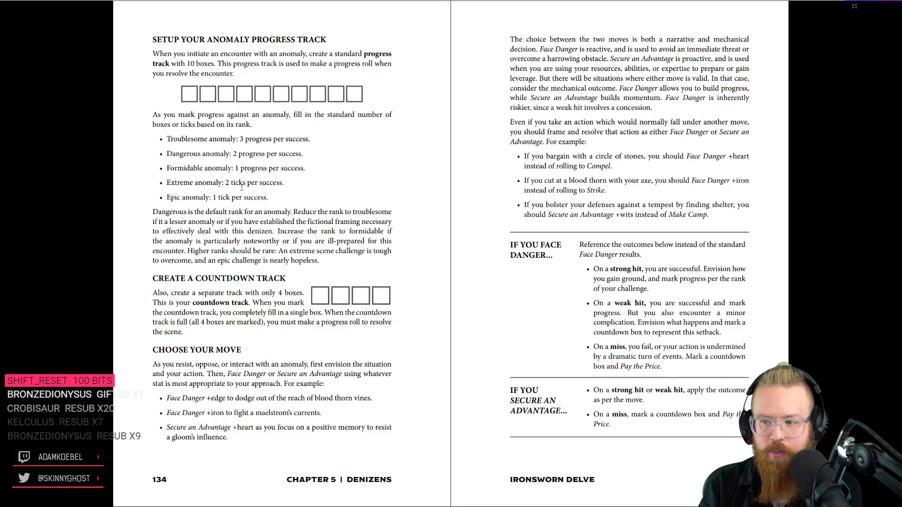
pyautogui.moveTo(279, 356)
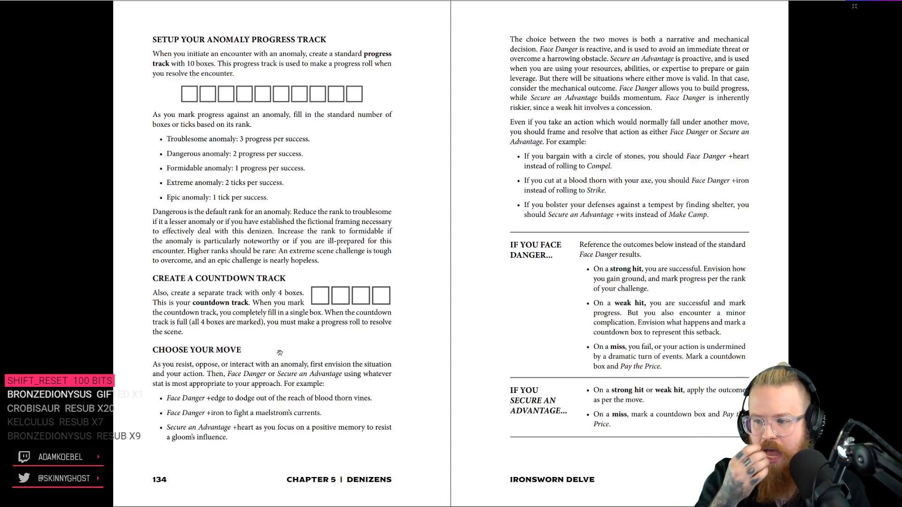
pyautogui.moveTo(355, 302)
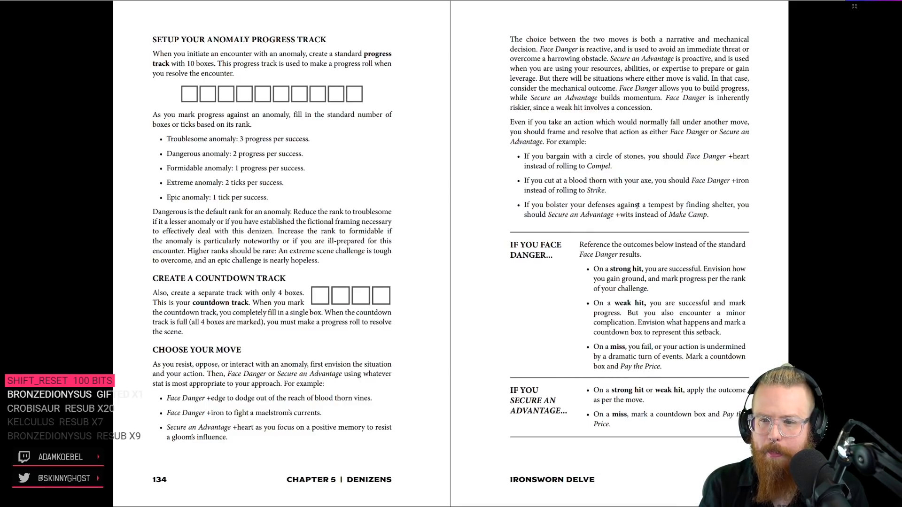
pyautogui.moveTo(569, 161)
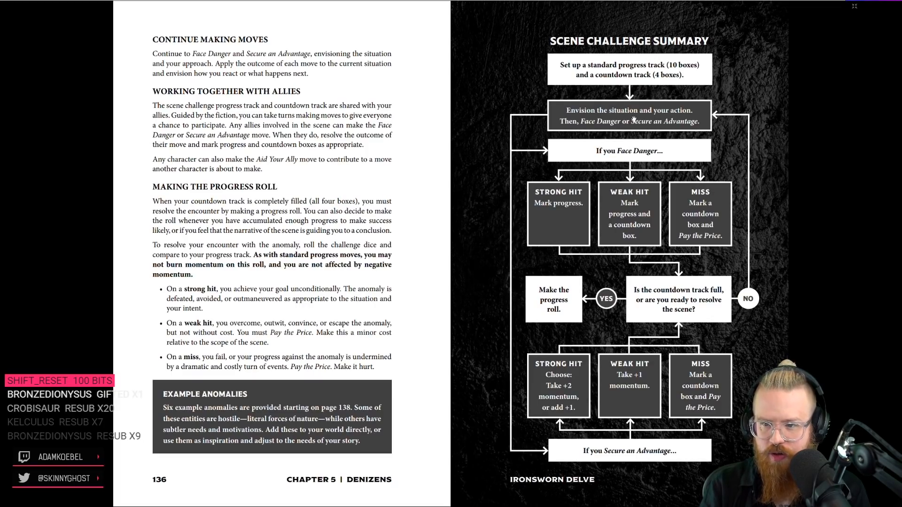
pyautogui.moveTo(490, 406)
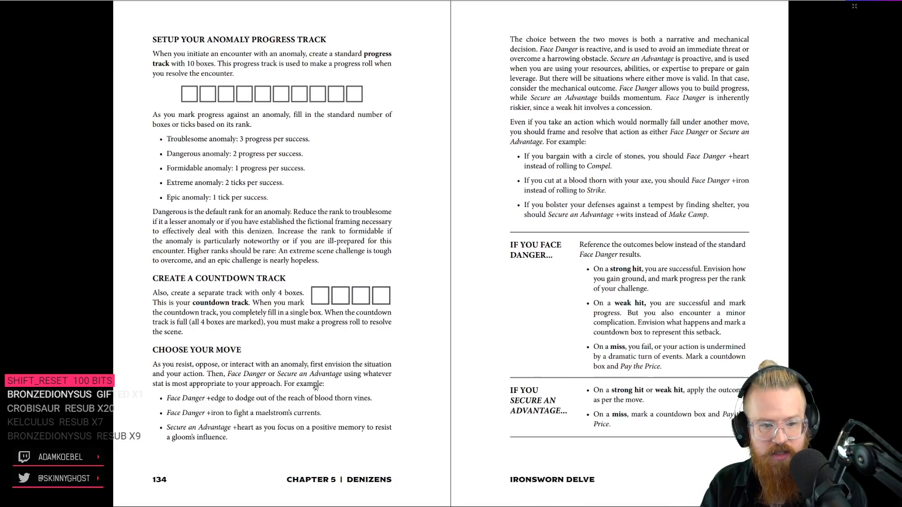
pyautogui.moveTo(225, 332)
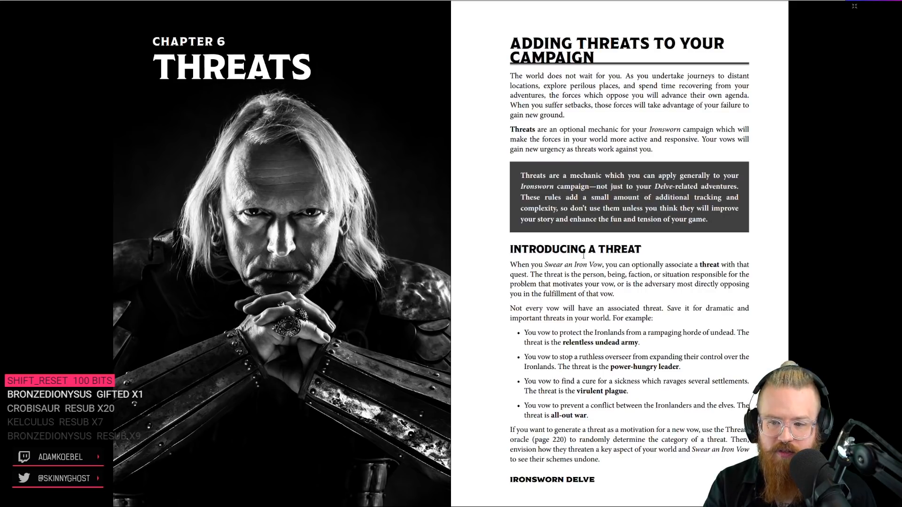
pyautogui.moveTo(695, 258)
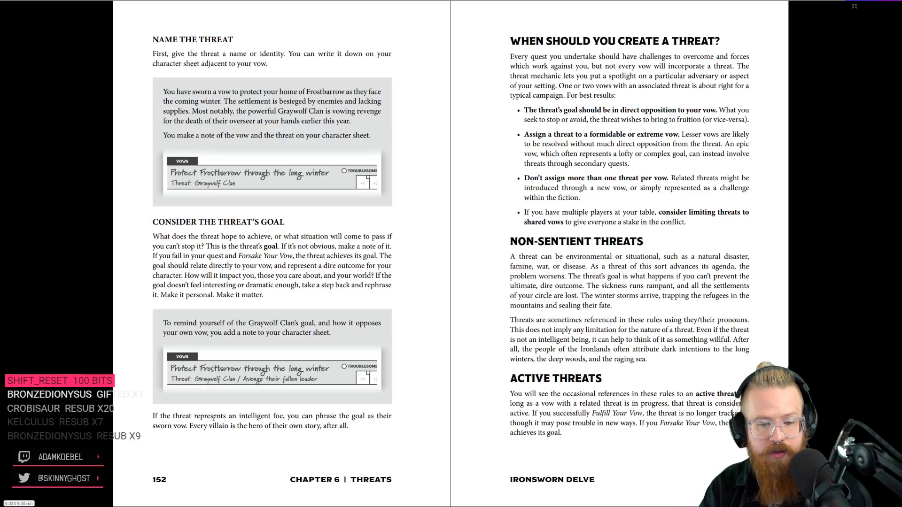
pyautogui.moveTo(582, 117)
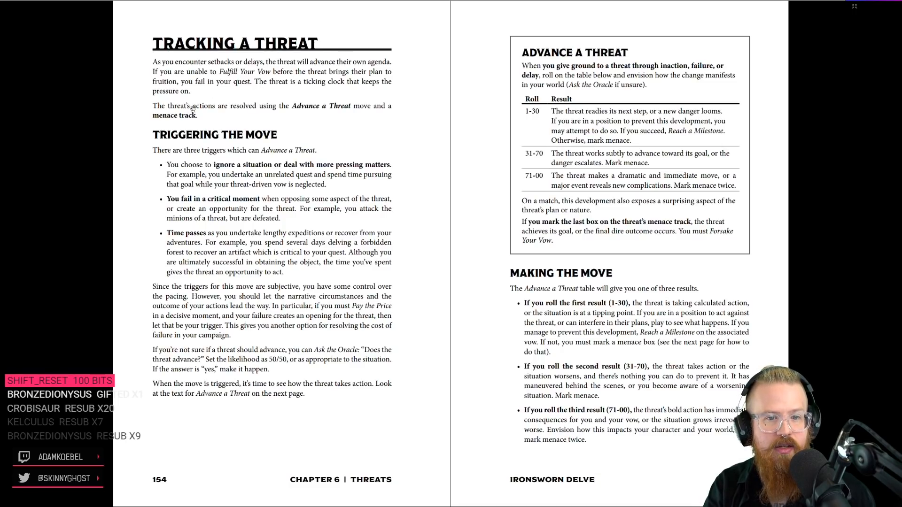
pyautogui.moveTo(181, 120)
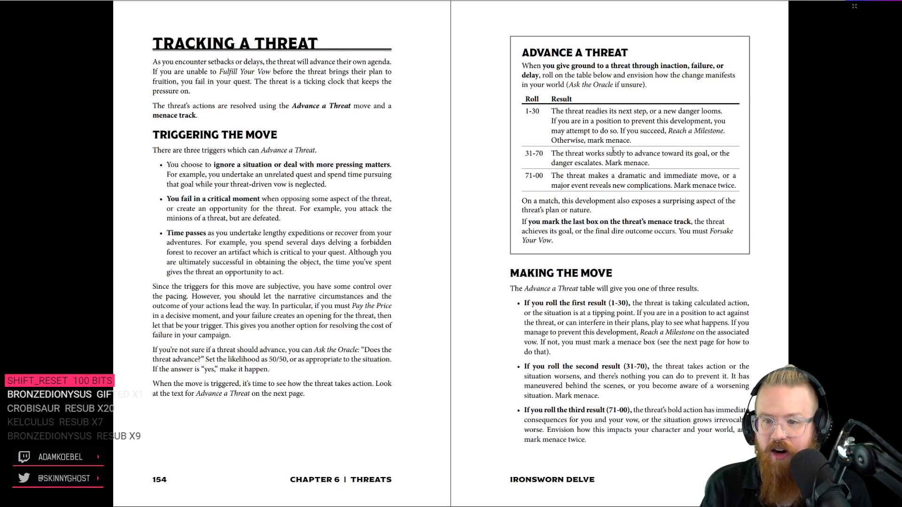
pyautogui.moveTo(532, 127)
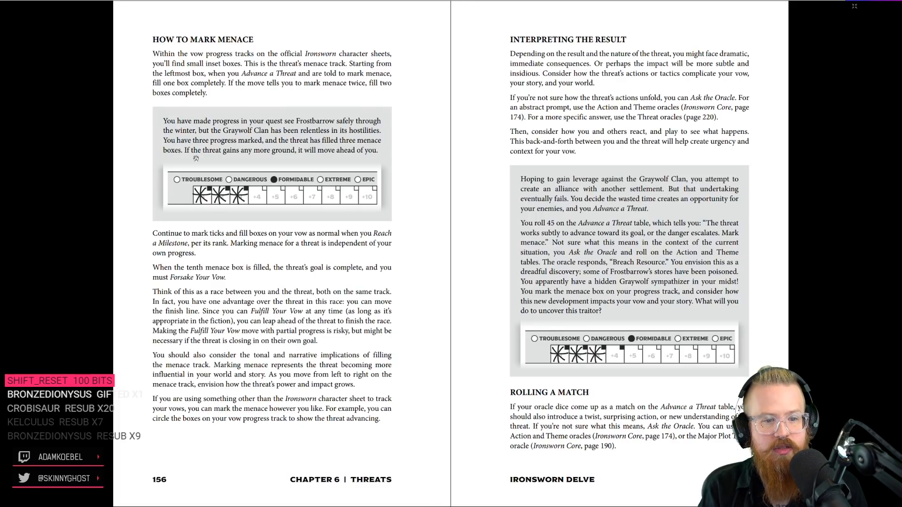
pyautogui.moveTo(204, 257)
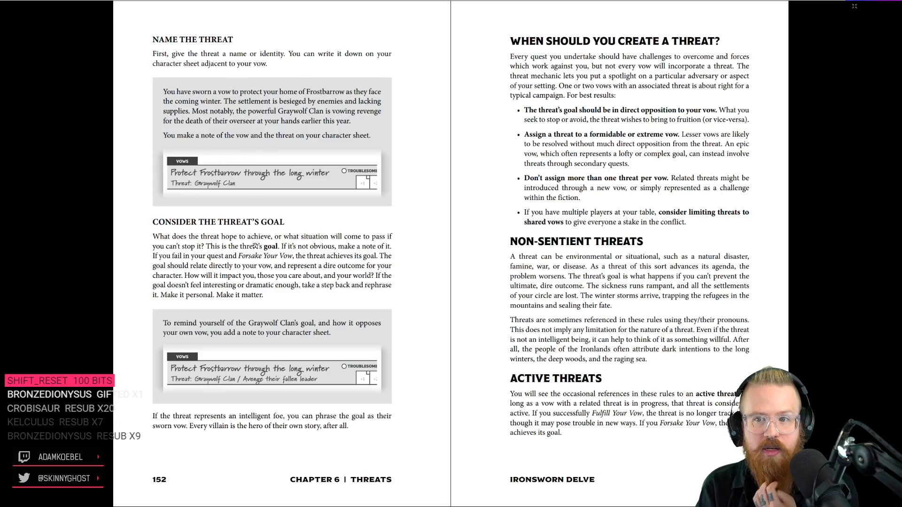
pyautogui.moveTo(482, 264)
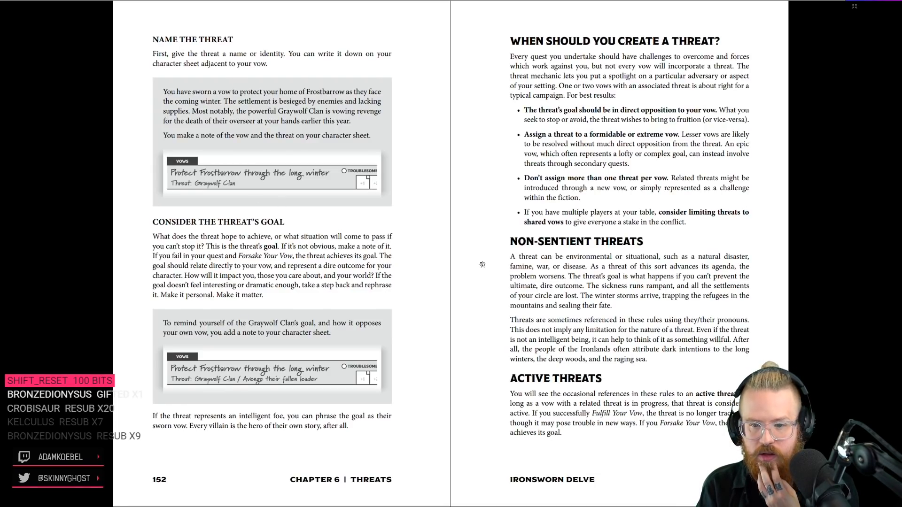
# - Scroll forward to the 'How to Mark Menace' spread on pages 156–157
pyautogui.scroll(-3)
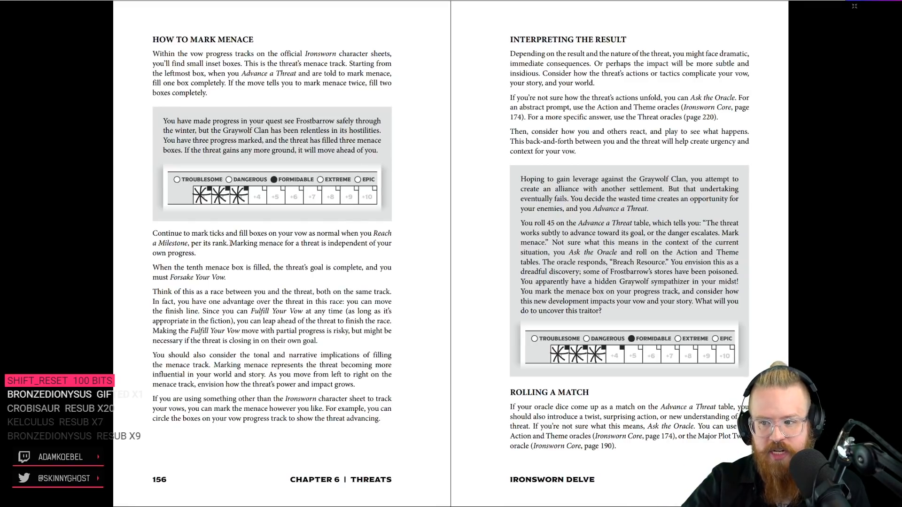
pyautogui.moveTo(258, 167)
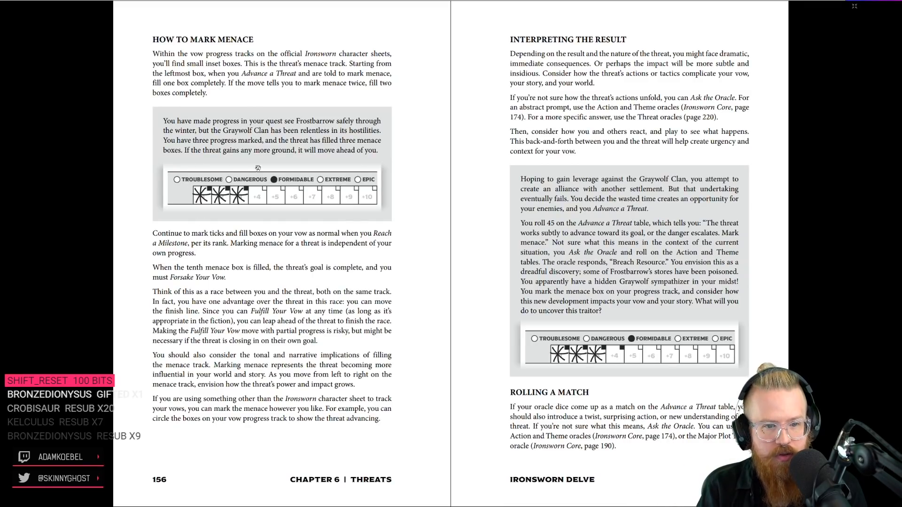
pyautogui.moveTo(268, 181)
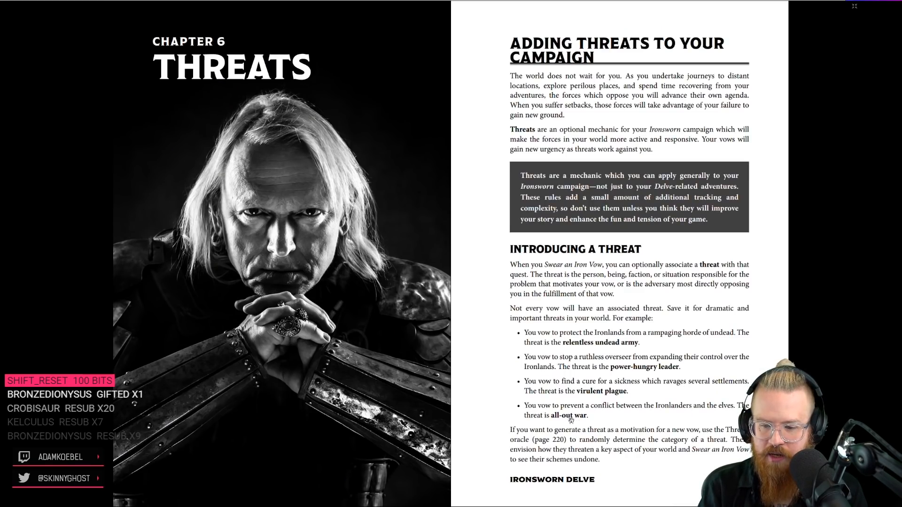
pyautogui.scroll(-3)
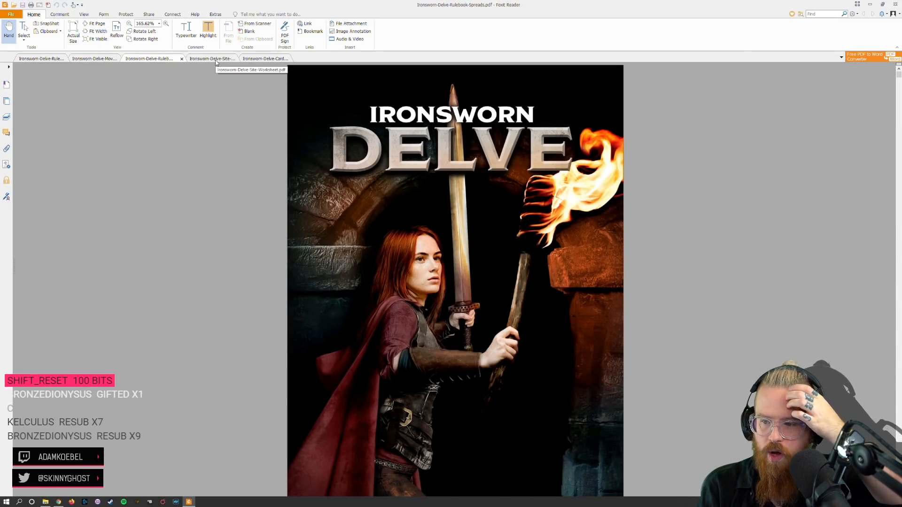
pyautogui.click(211, 59)
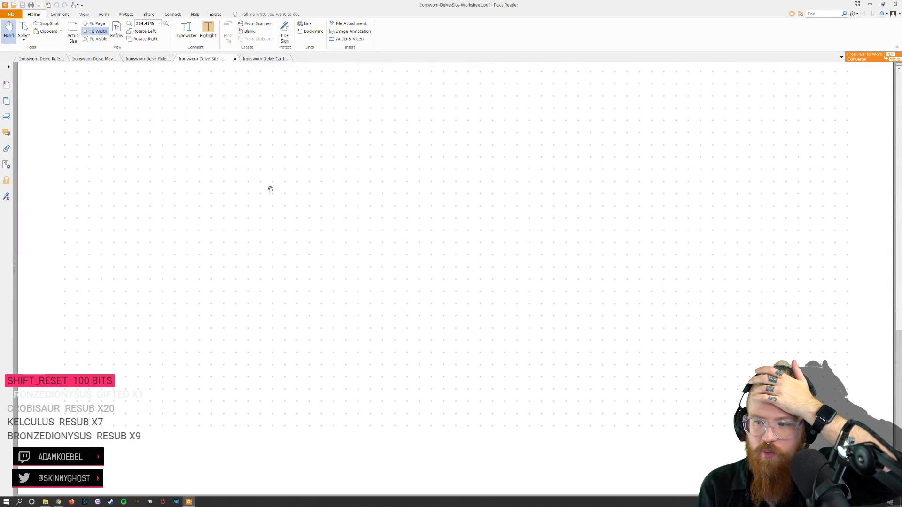
pyautogui.click(150, 58)
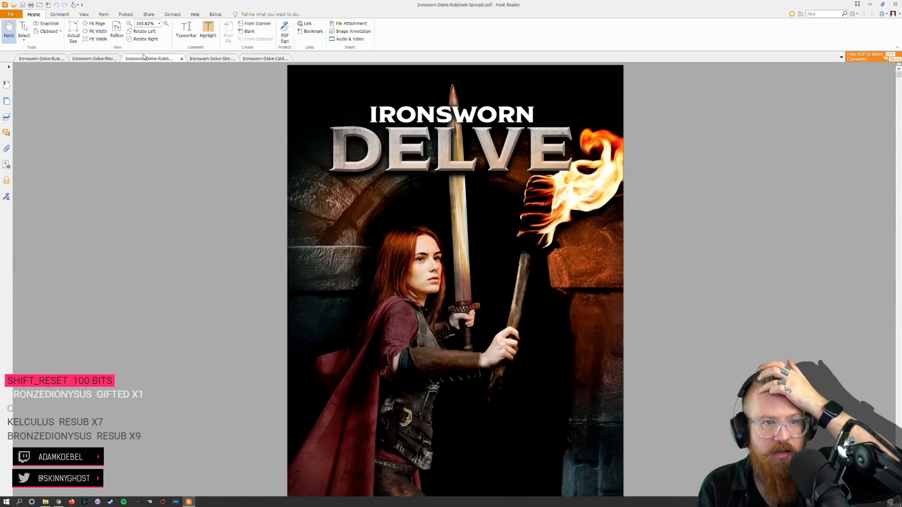
pyautogui.click(93, 59)
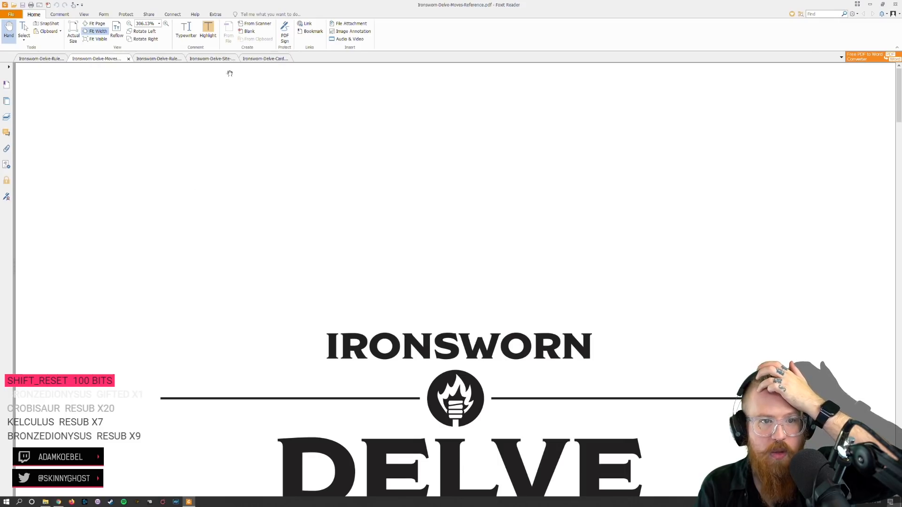
pyautogui.click(41, 58)
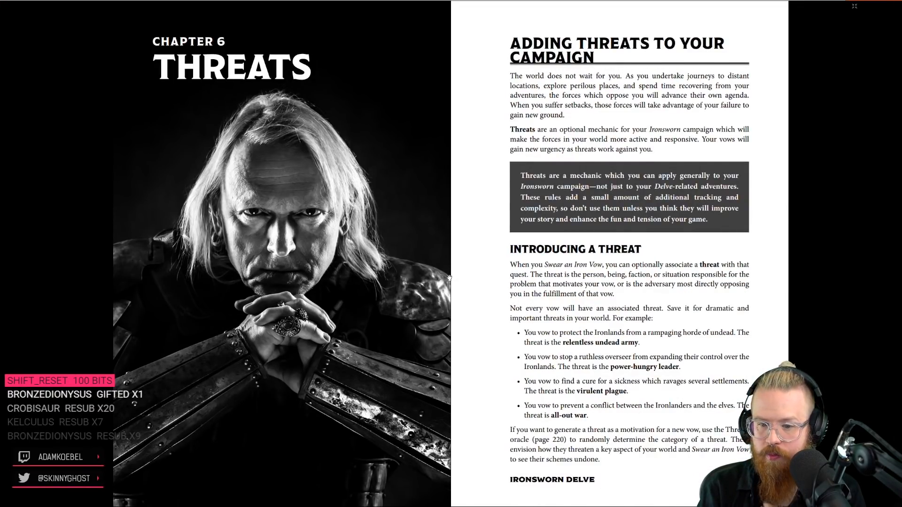
# - Scroll down to pages 156–157 on marking menace and rolling a match
pyautogui.scroll(-3)
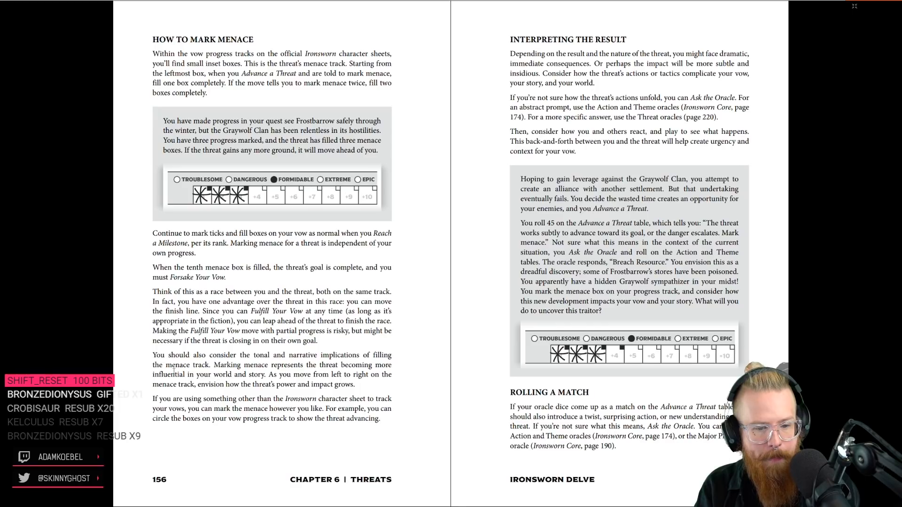
pyautogui.moveTo(528, 47)
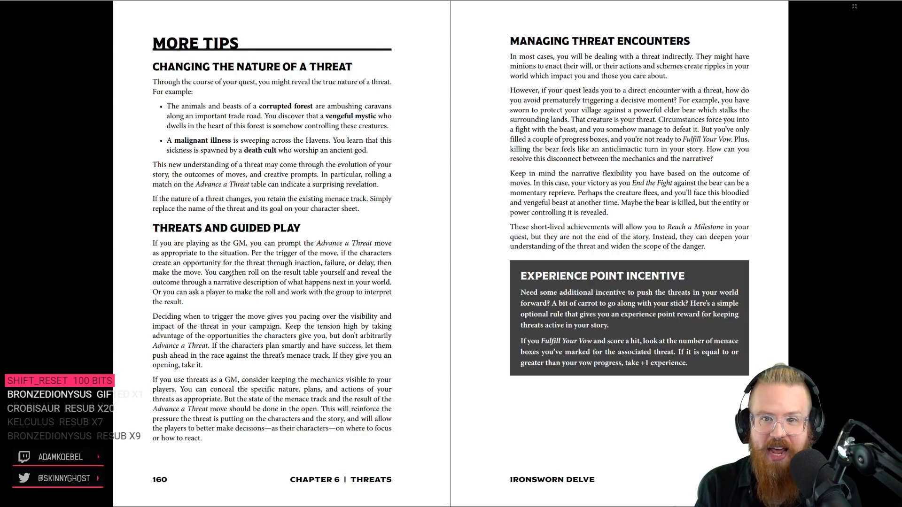
pyautogui.moveTo(472, 239)
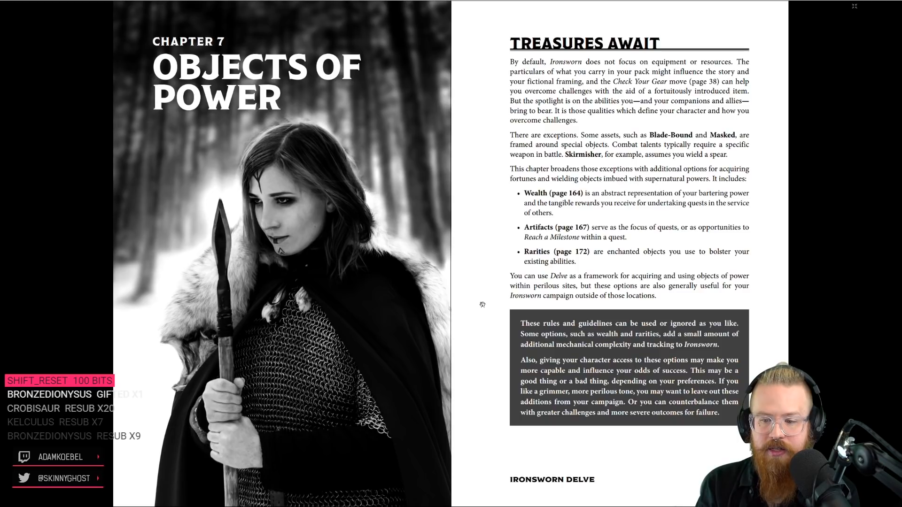
pyautogui.moveTo(466, 295)
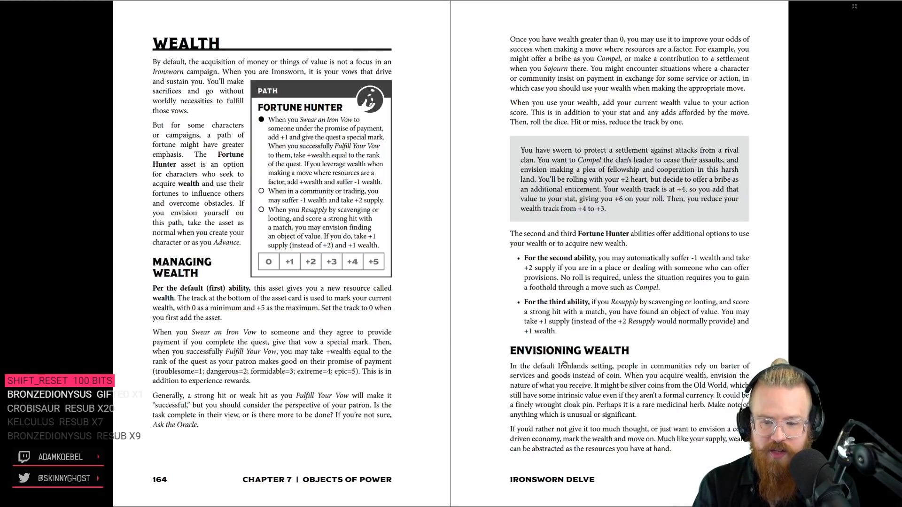
pyautogui.moveTo(499, 362)
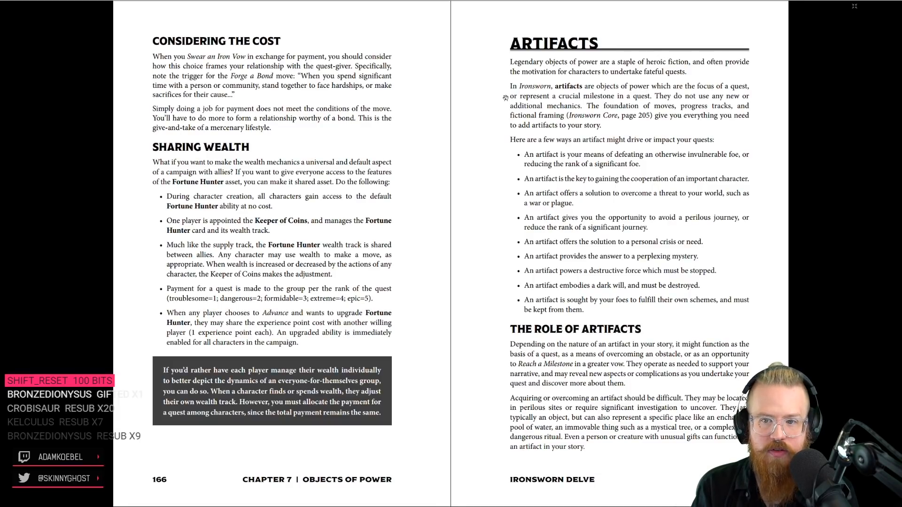
pyautogui.moveTo(614, 97)
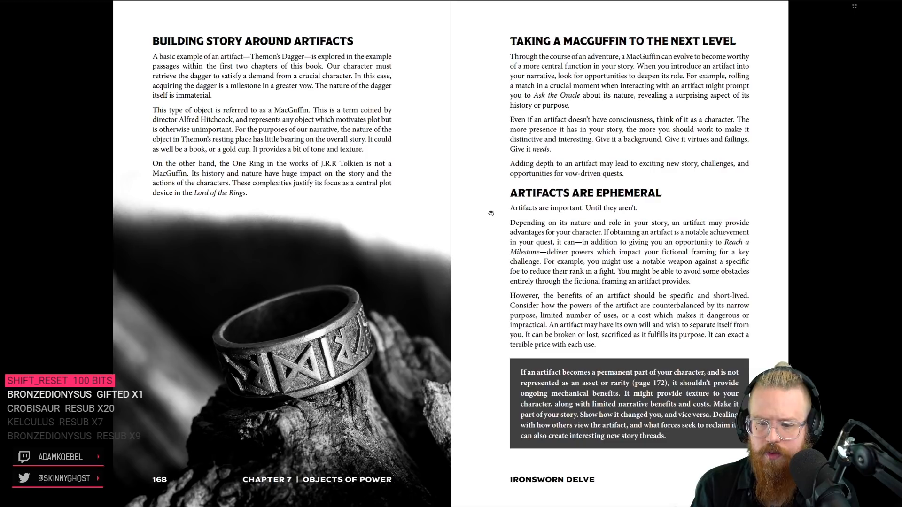
pyautogui.moveTo(493, 172)
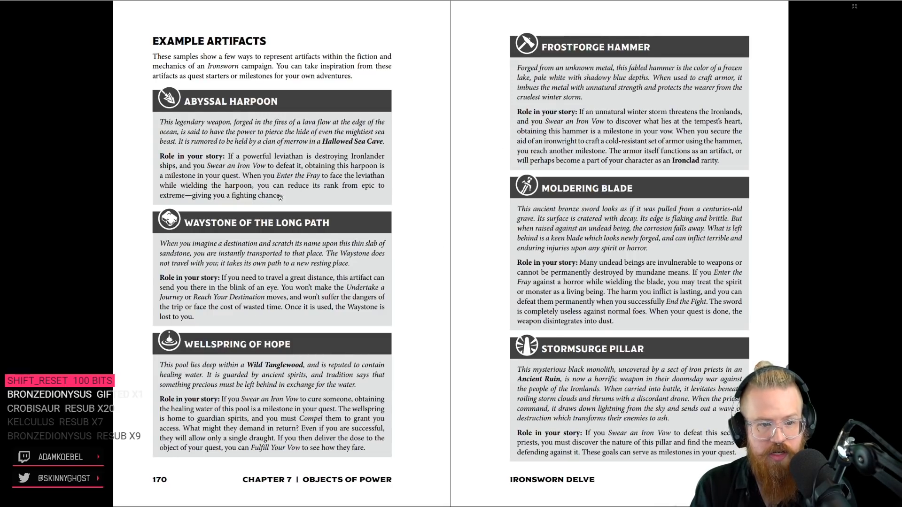
pyautogui.moveTo(428, 266)
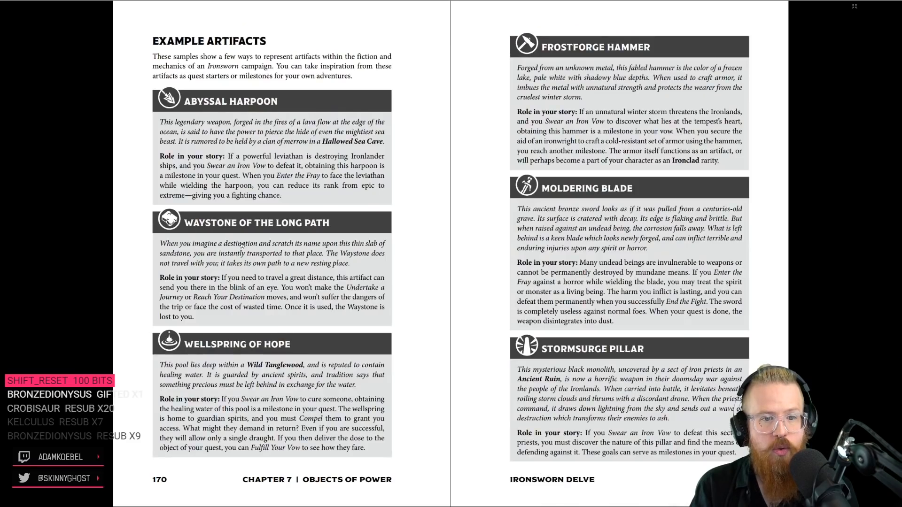
pyautogui.moveTo(338, 101)
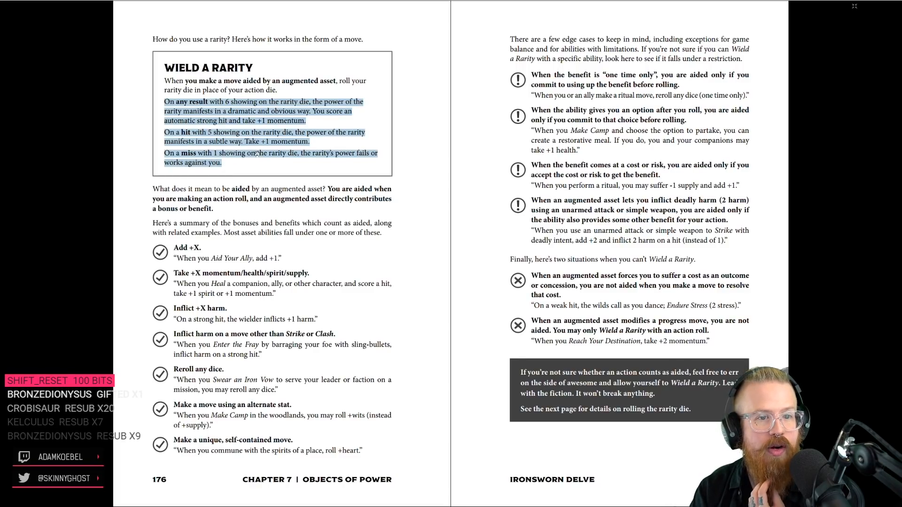
# - Clear the text selection in the Wield a Rarity move on pages 176–177
pyautogui.click(242, 169)
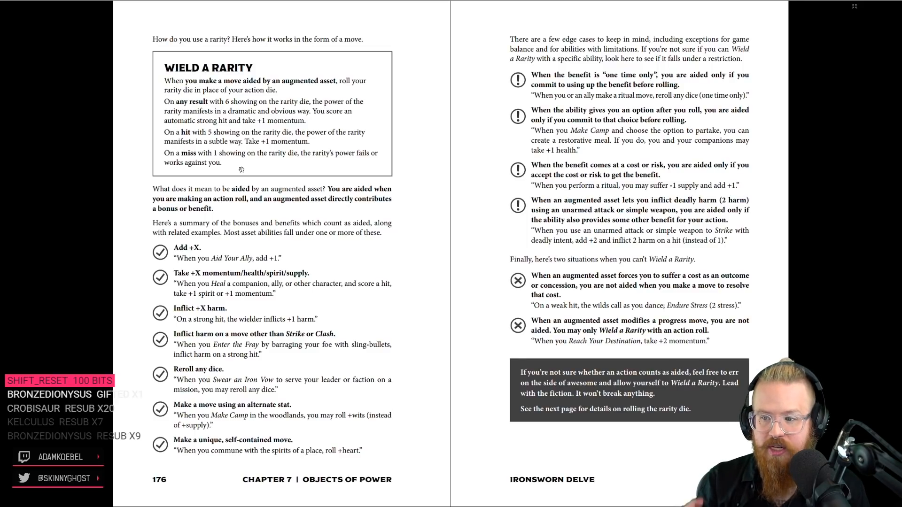
pyautogui.moveTo(261, 84)
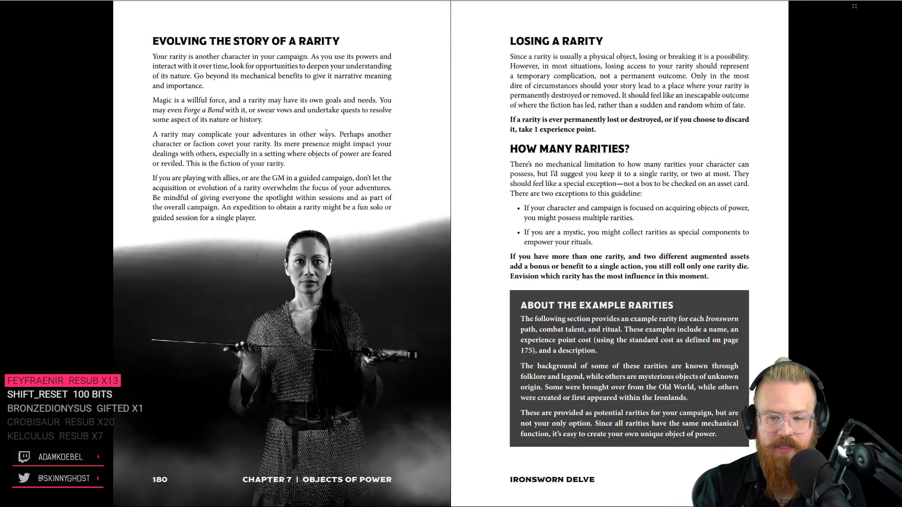
pyautogui.moveTo(409, 154)
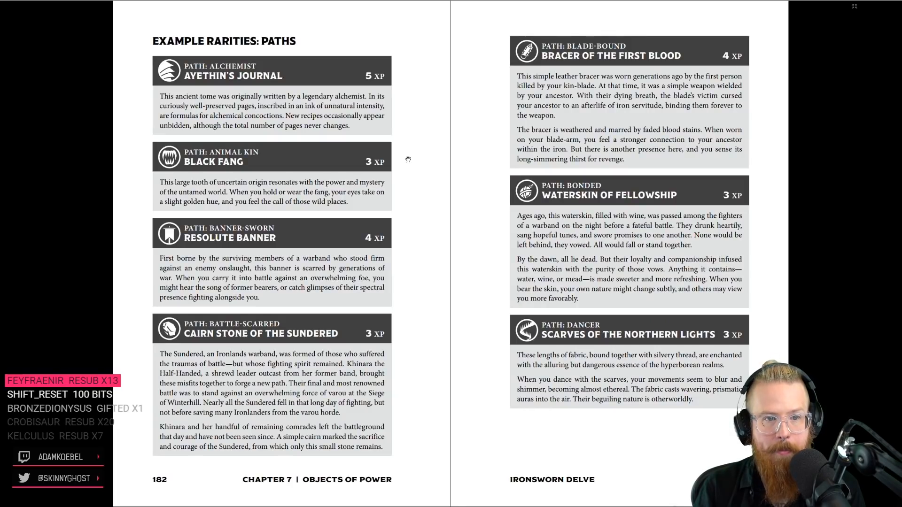
pyautogui.moveTo(236, 96)
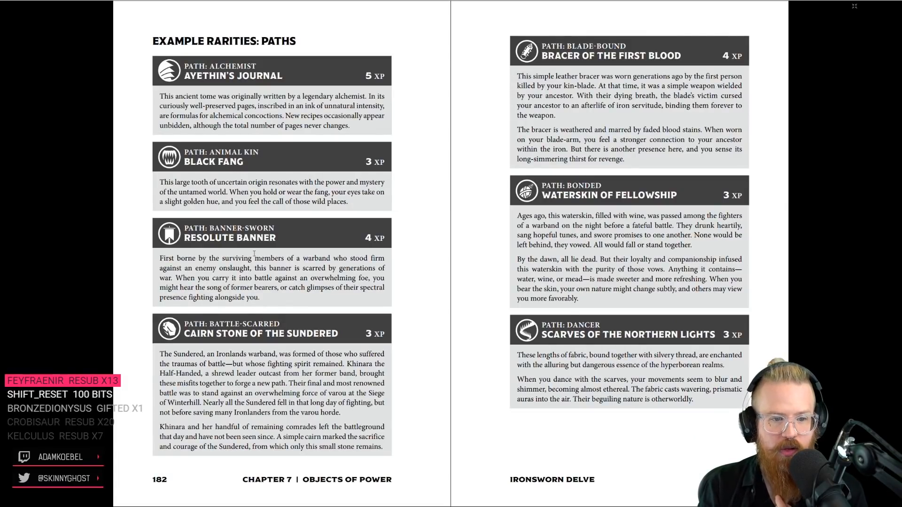
pyautogui.moveTo(356, 177)
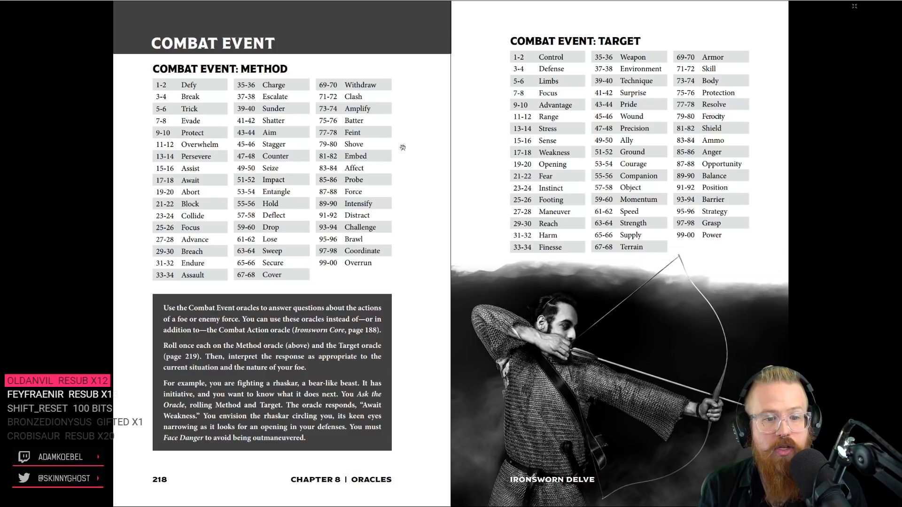
pyautogui.moveTo(274, 118)
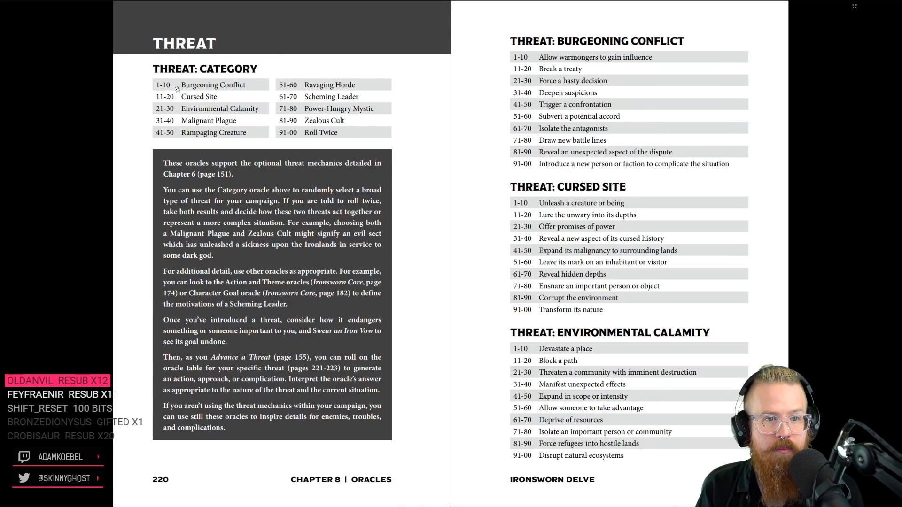
# - Scroll to page 222's threat oracle tables, Malignant Plague through Zealous Cult
pyautogui.scroll(-3)
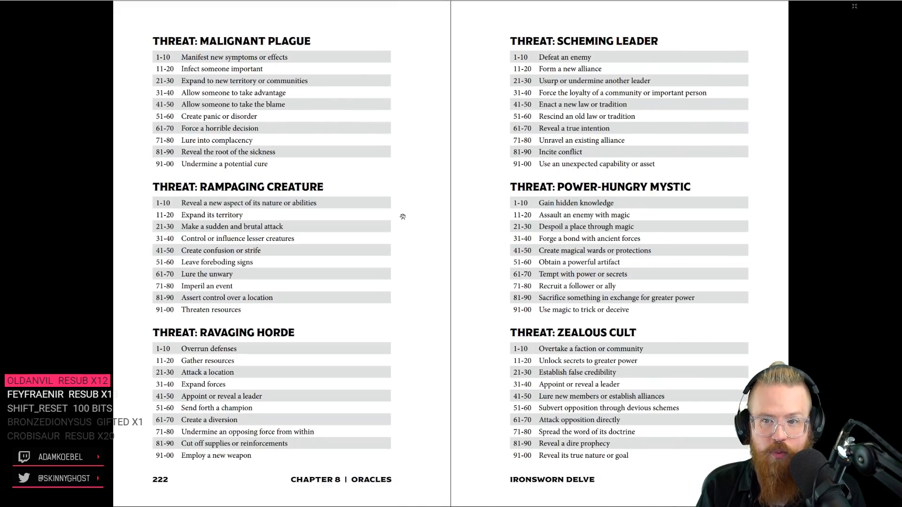